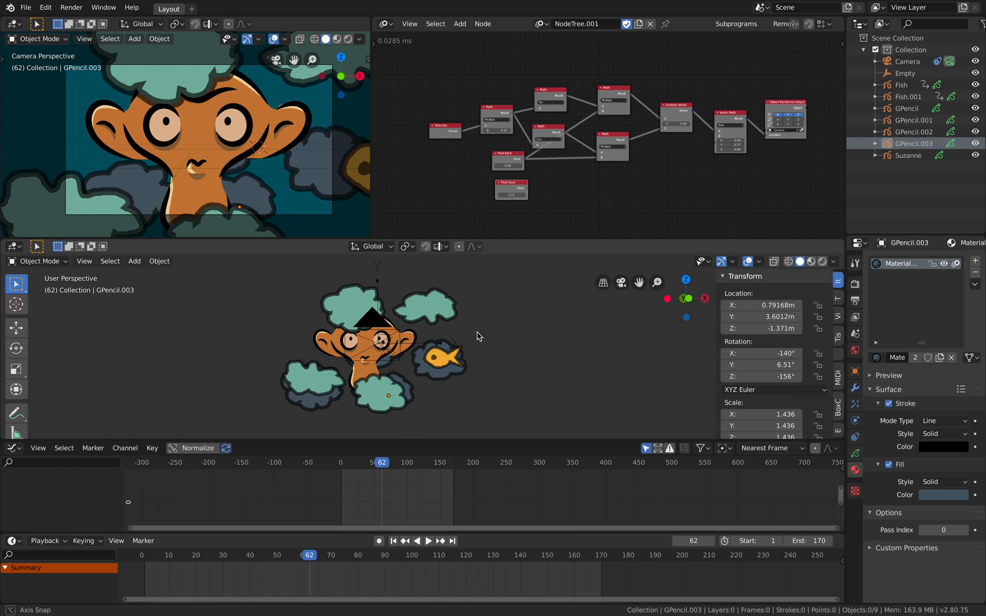
Step: Start a Save As with file name grease_parallax_004.blend in the Desktop folder
left_click_drag(478, 337, 437, 352)
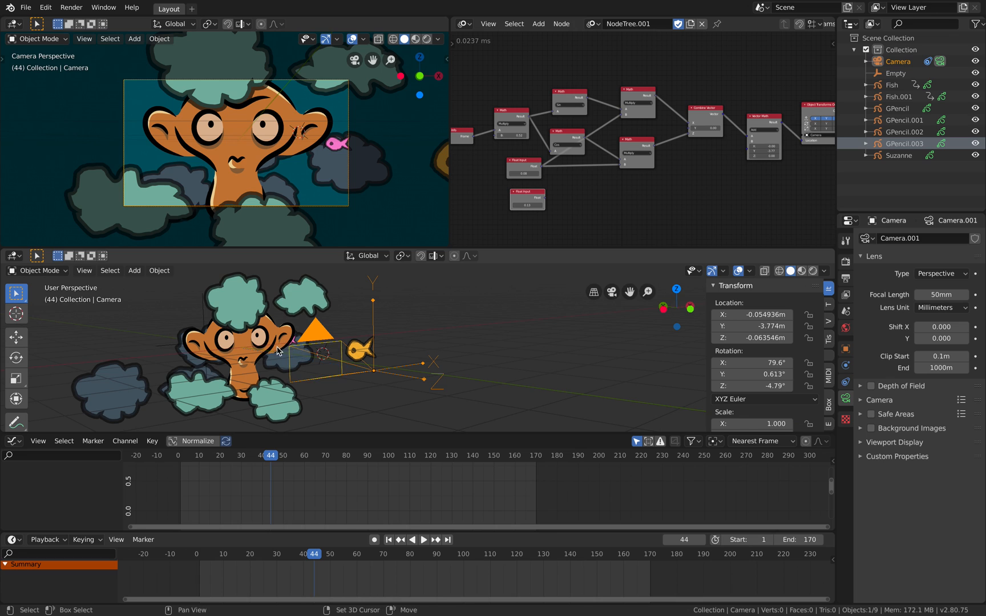
left_click_drag(283, 352, 340, 343)
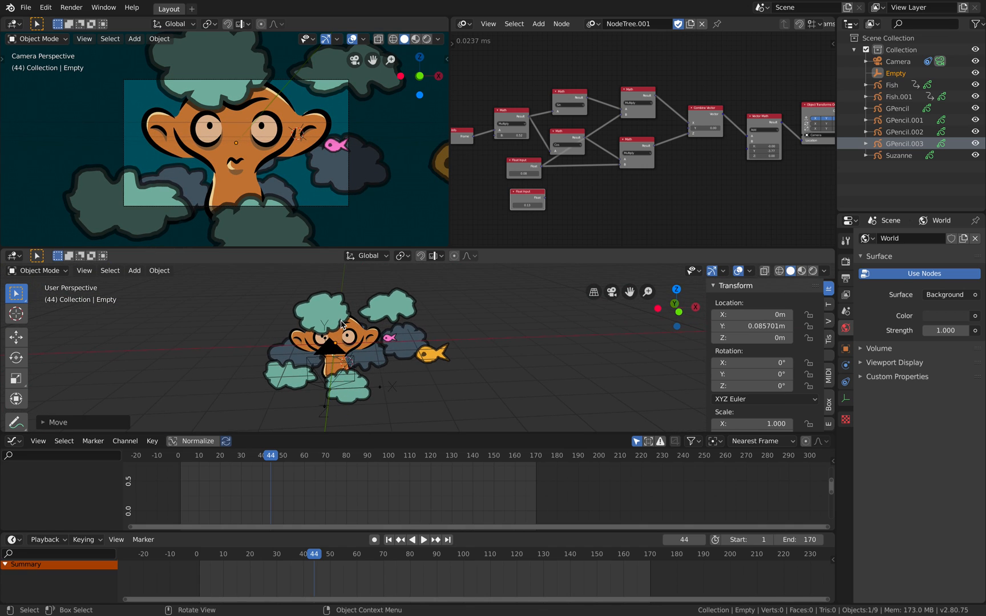
left_click(423, 539)
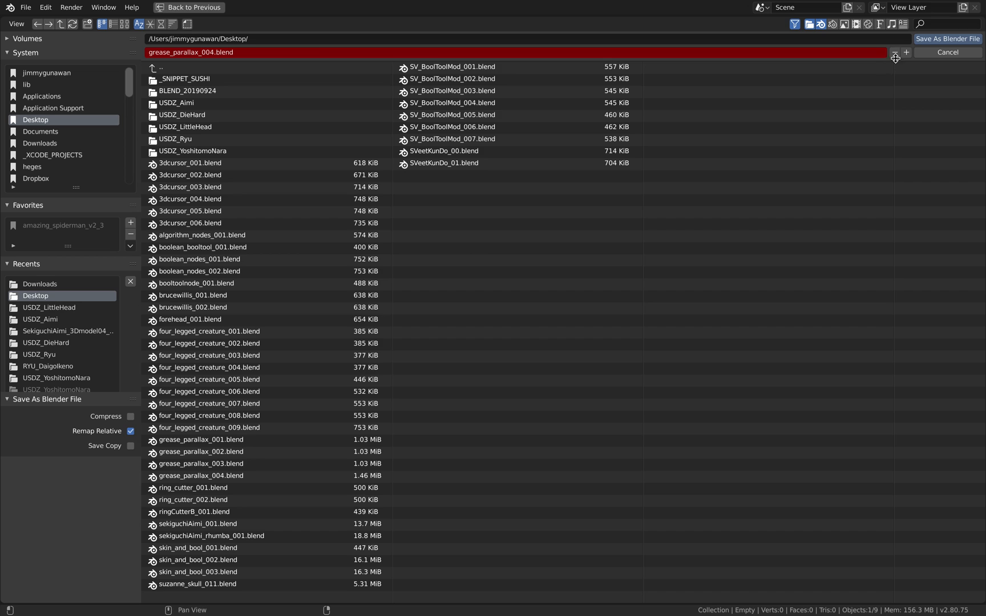
Step: Confirm Save As Blender File to write grease_parallax_004.blend to the Desktop
left_click(947, 51)
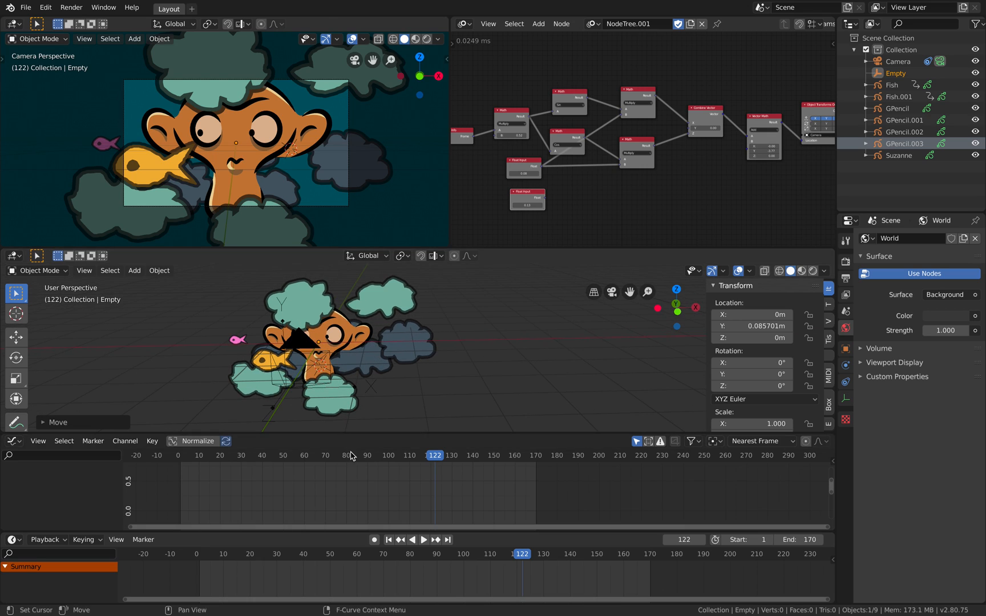
Step: Play and scrub the fish animation, rewinding to frame 1 between playbacks
left_click(423, 540)
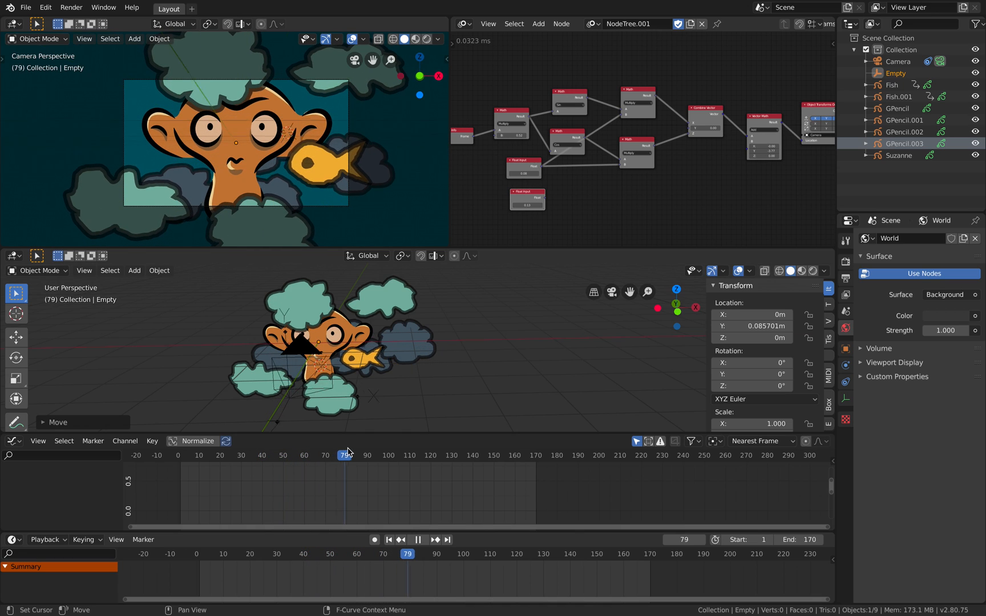
left_click(356, 455)
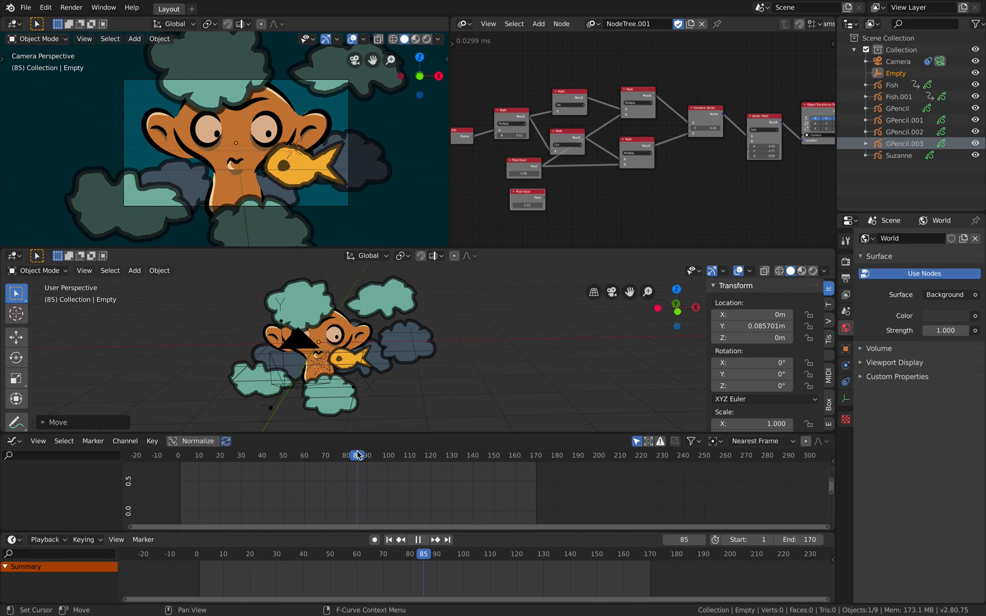
left_click(279, 455)
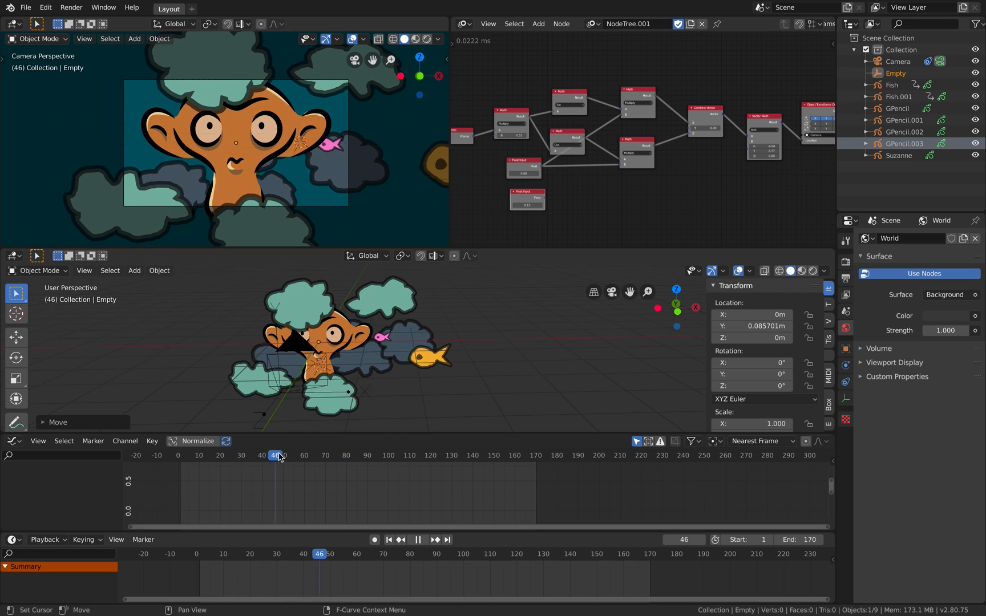
left_click(411, 540)
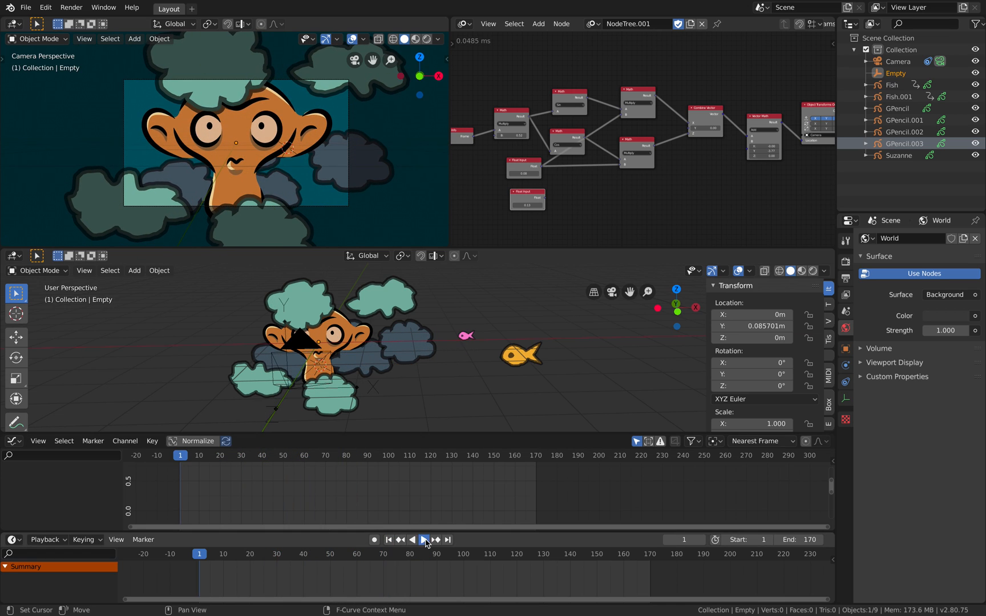
left_click(423, 539)
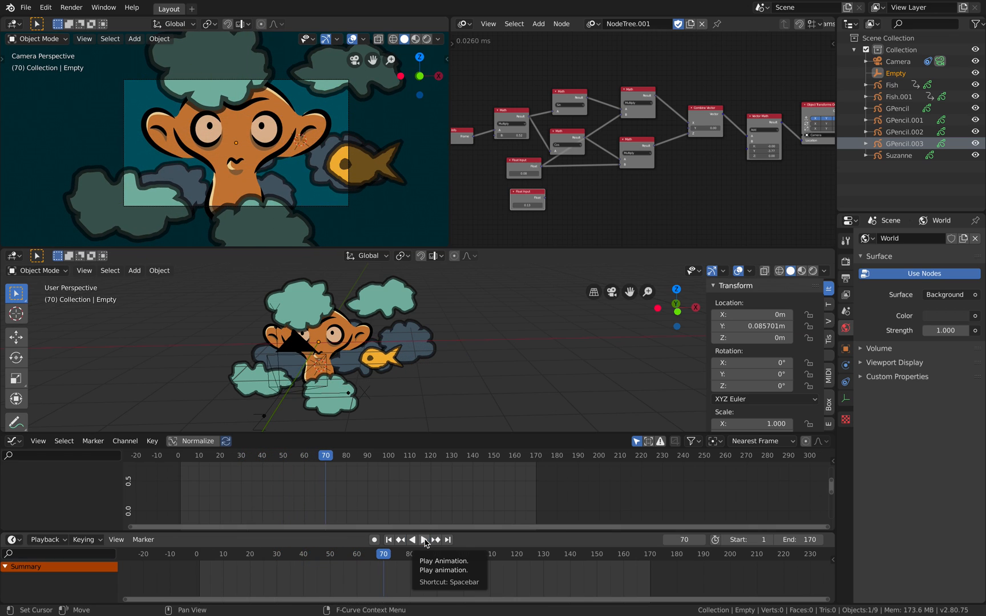
mouse_move(334, 469)
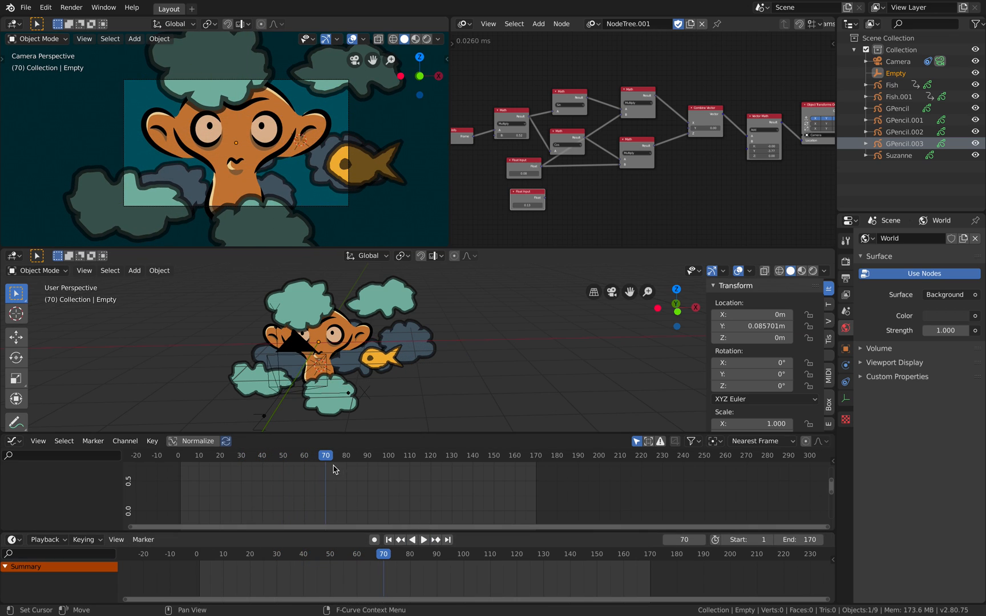
left_click(423, 539)
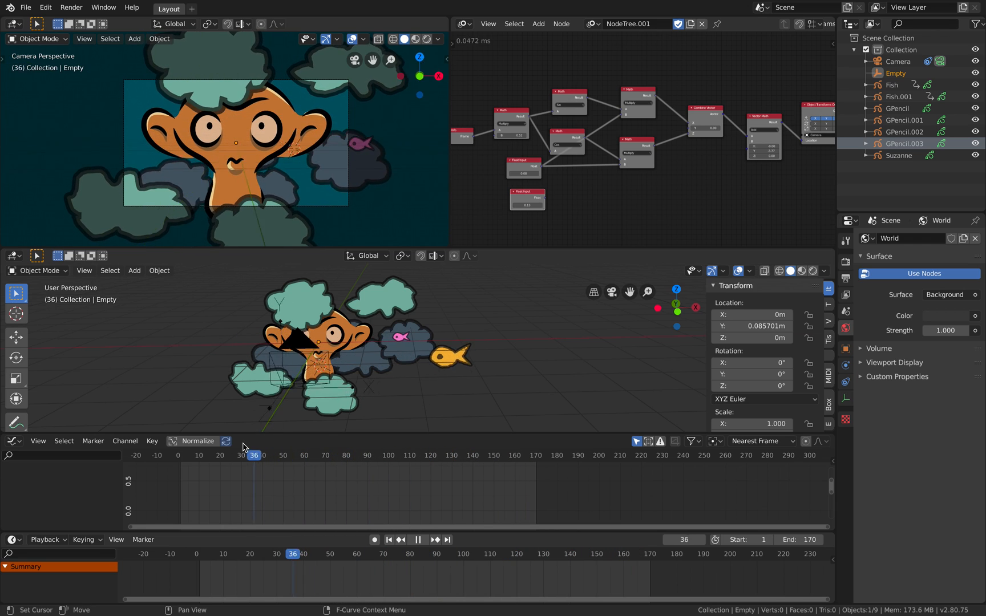
left_click(388, 540)
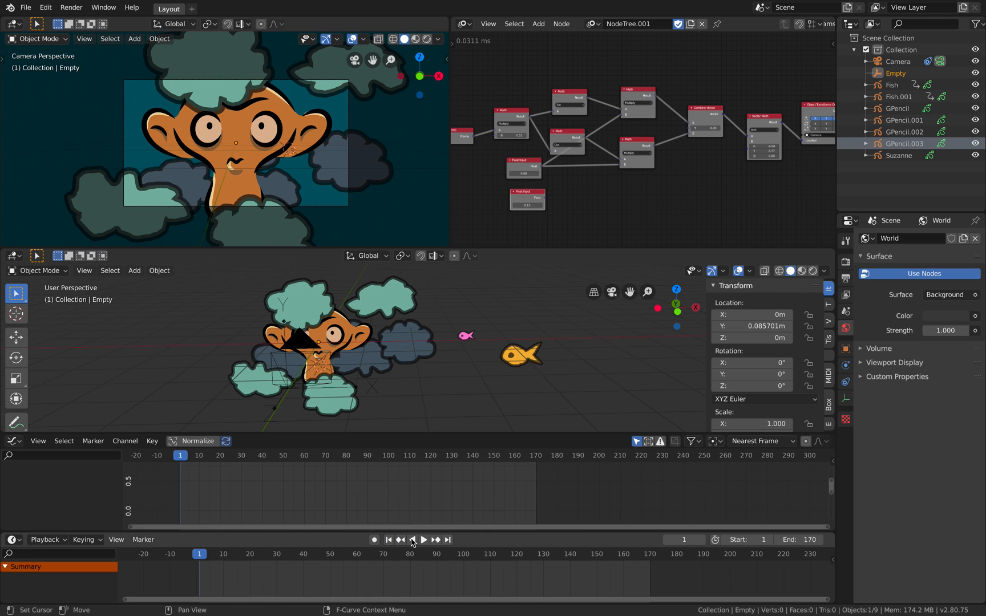
left_click(424, 539)
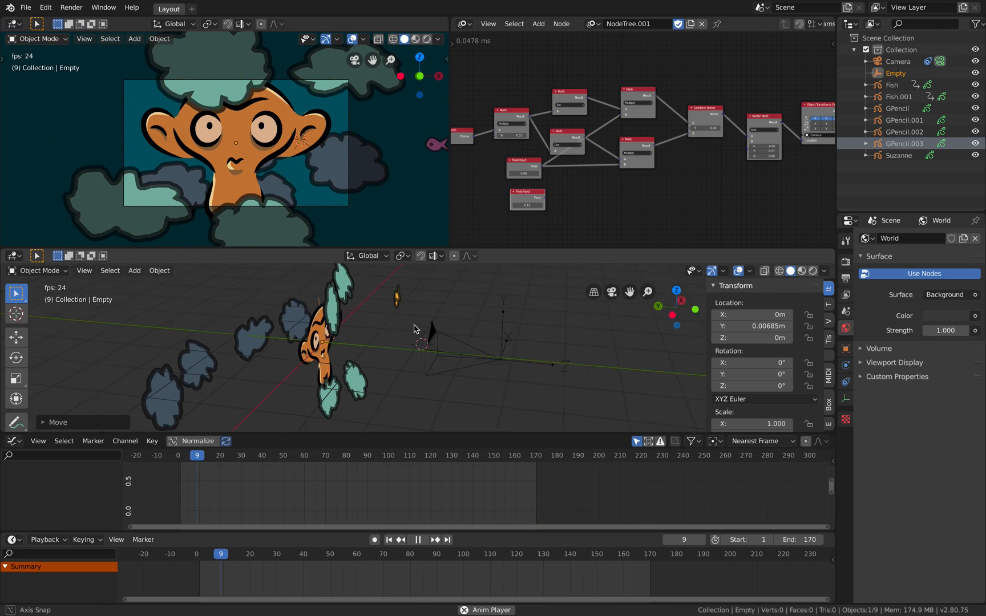
Step: Select Suzanne, GPencil.003 and GPencil.001 to inspect the layered drawings
left_click(417, 540)
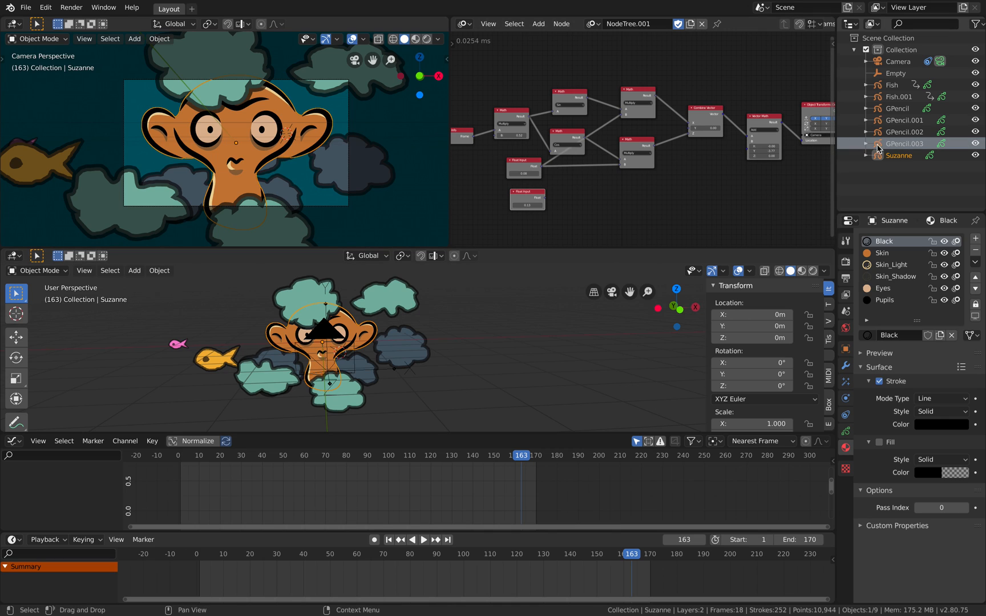
left_click(903, 143)
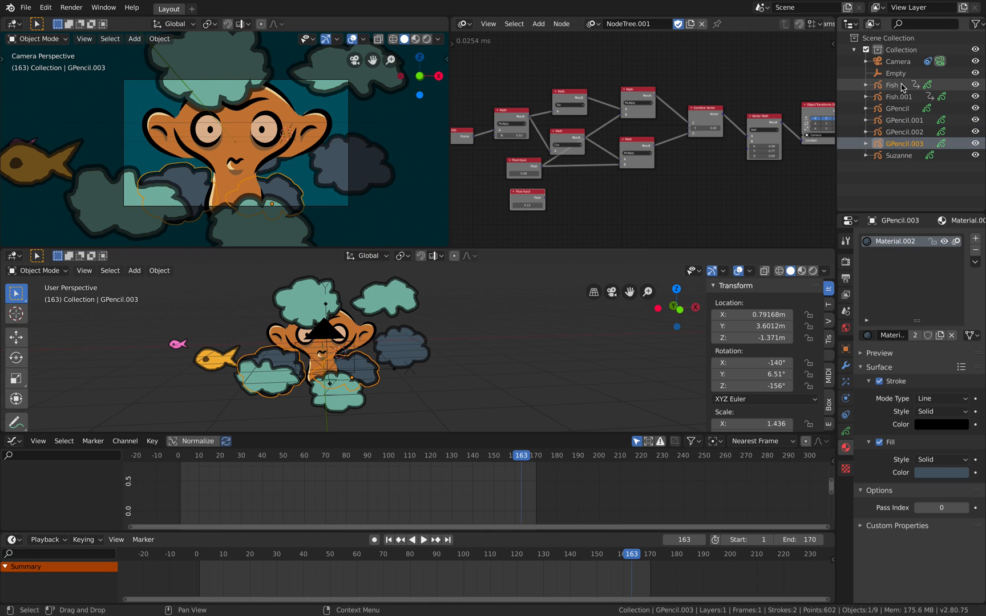
left_click(904, 120)
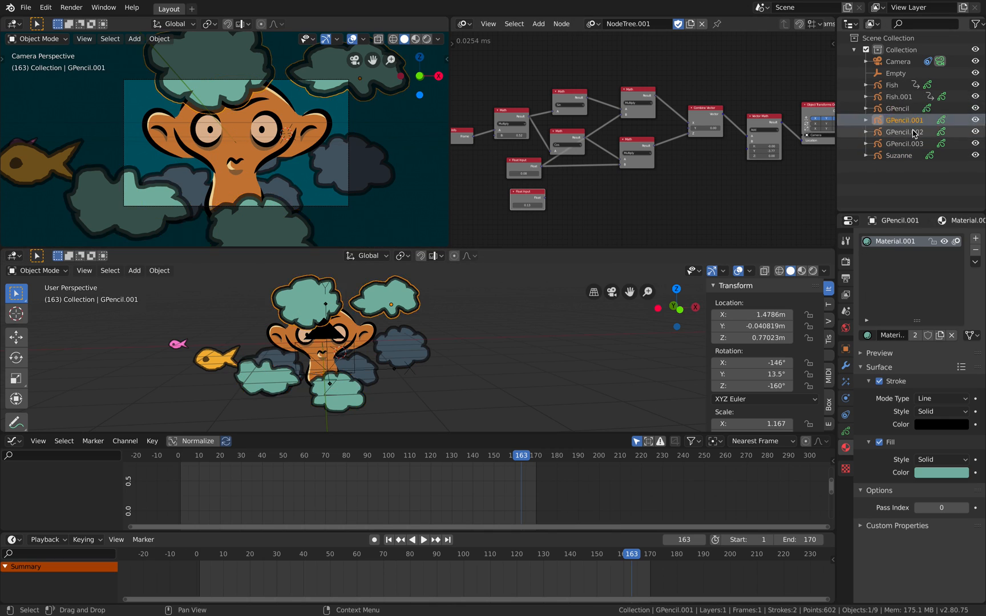
left_click(899, 155)
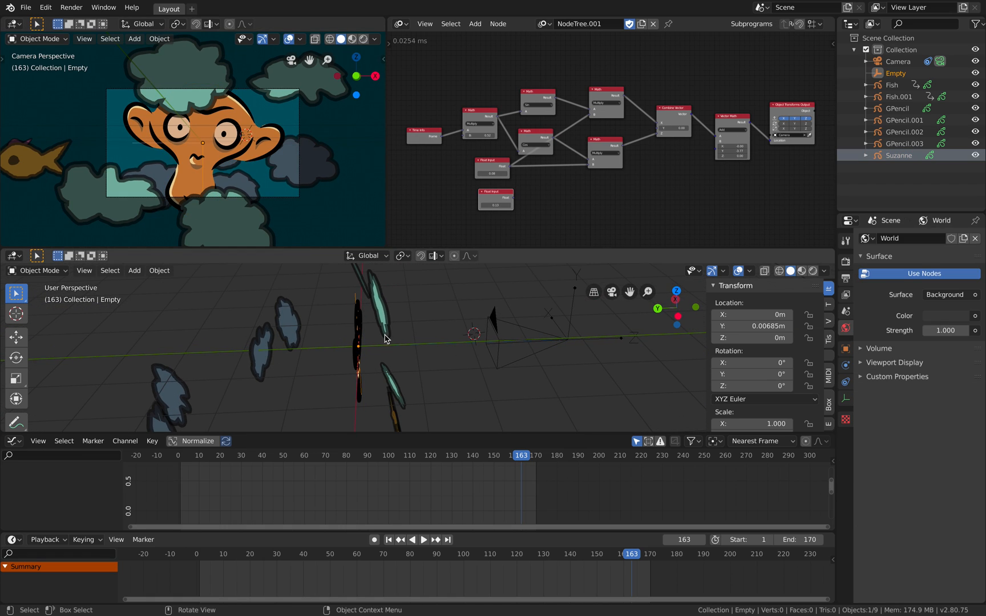
Step: Orbit the viewport to see the camera rig and the drawings spread in depth
left_click_drag(362, 340, 200, 354)
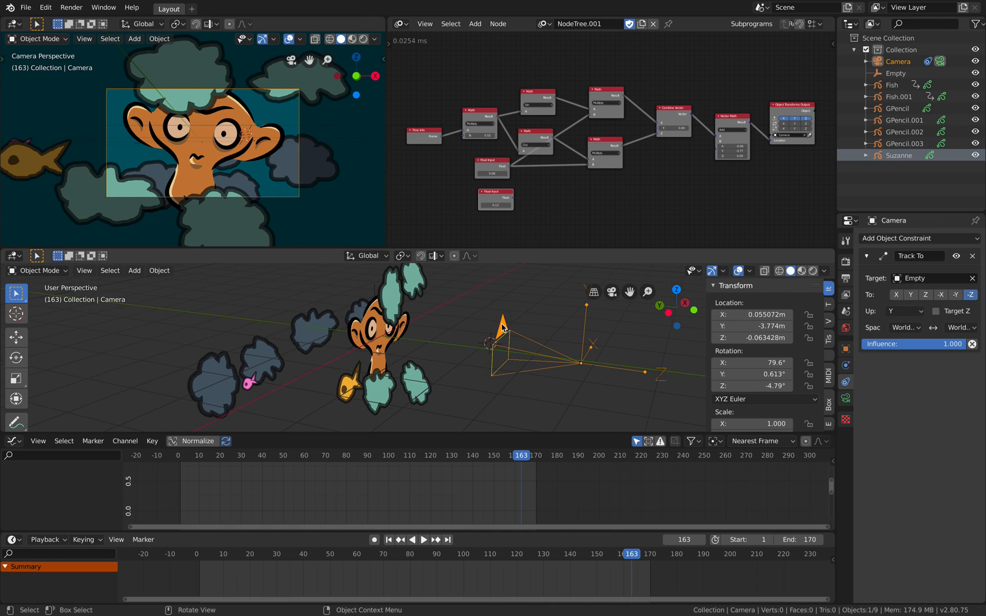
mouse_move(424, 370)
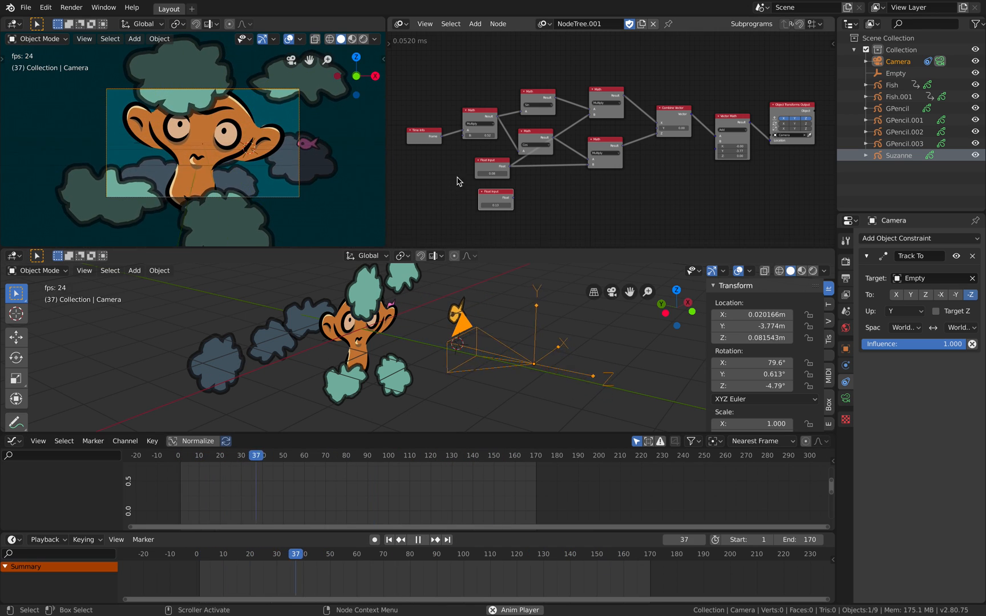
Step: Raise the camera wobble Float Input value to 0.14 during playback
left_click(899, 154)
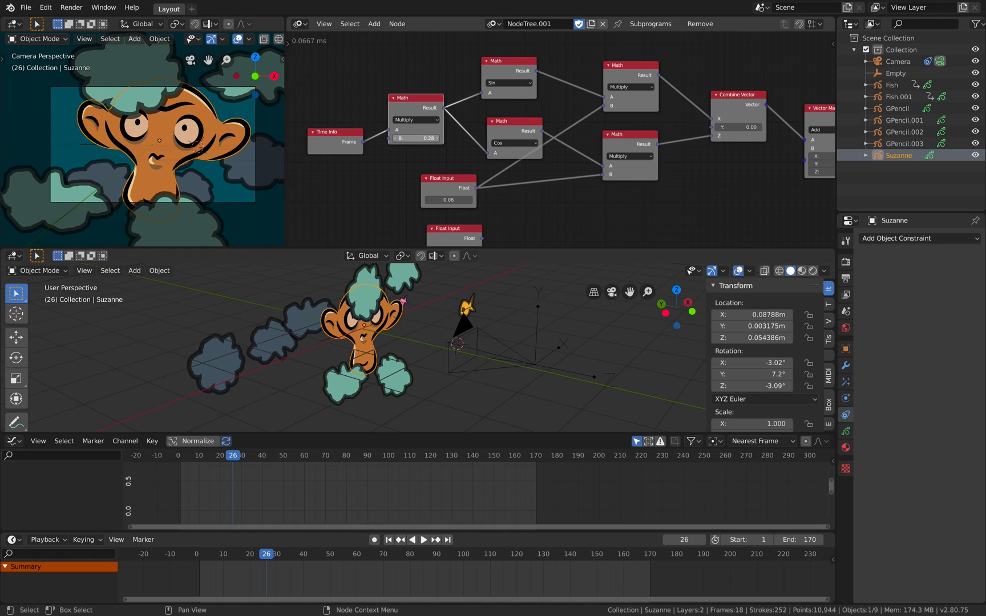
left_click(424, 540)
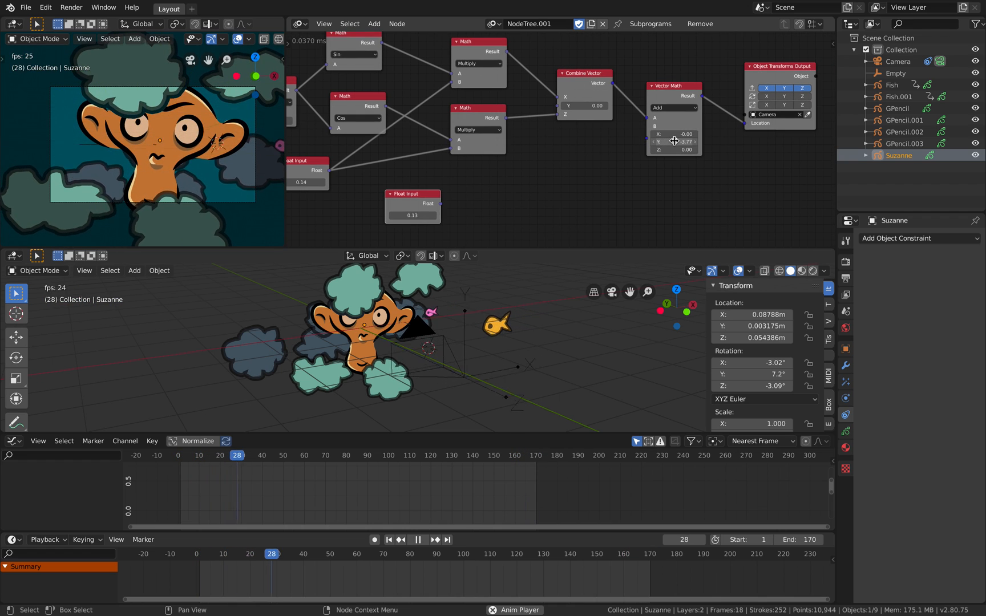
Step: Set the Vector Math camera offset Y value to -4.85
left_click(417, 538)
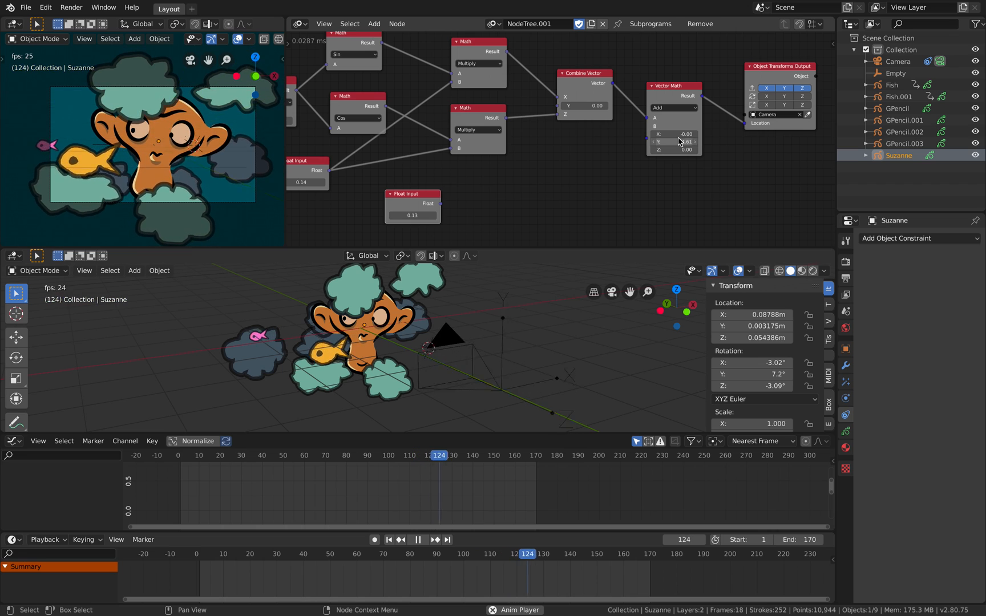
left_click(388, 540)
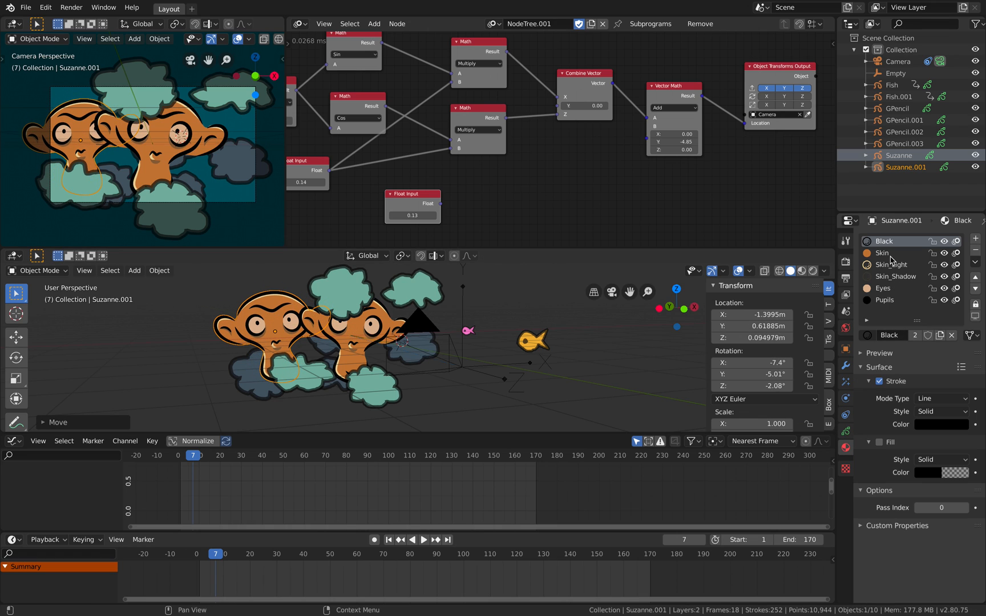
Step: Tint the left monkey's Skin.001 material dark reddish-brown in the HSV picker
left_click(886, 252)
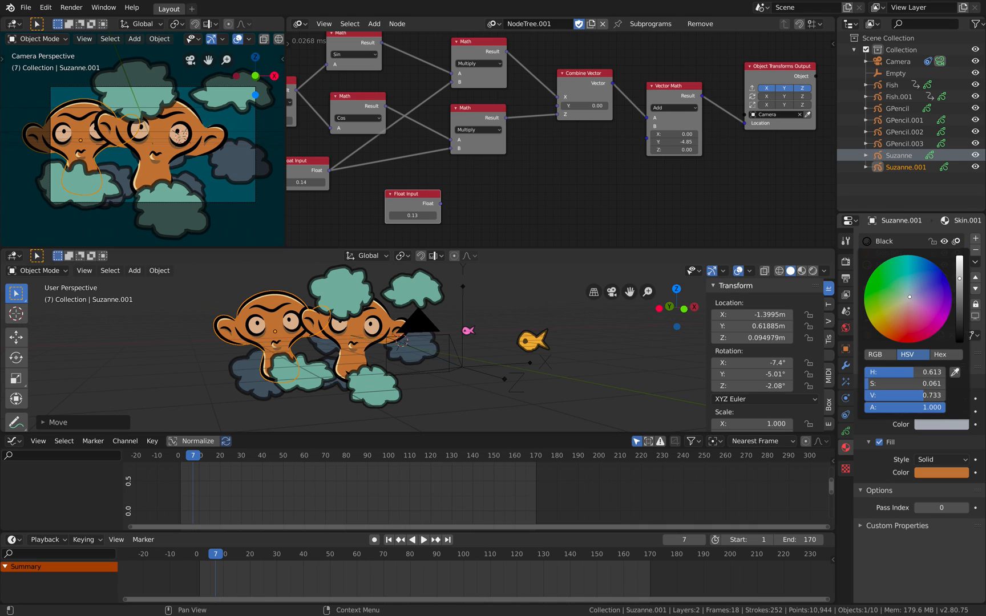
left_click(898, 313)
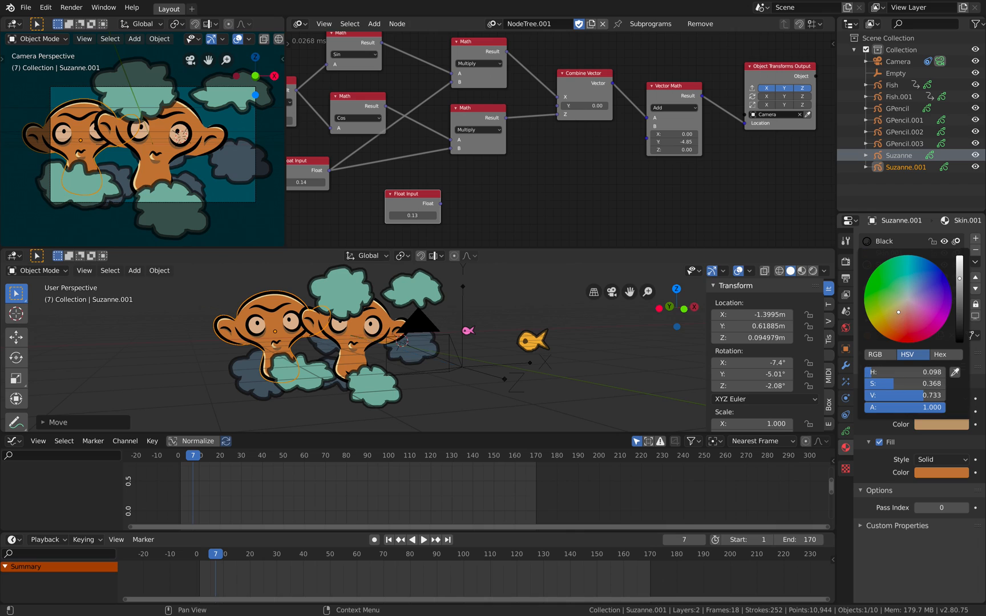
left_click(895, 252)
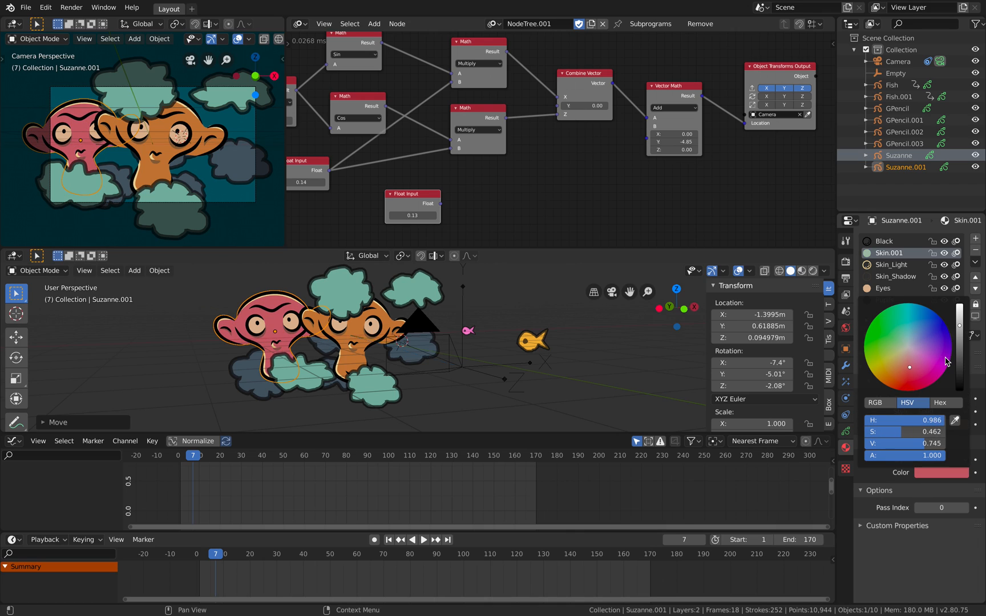
left_click(907, 367)
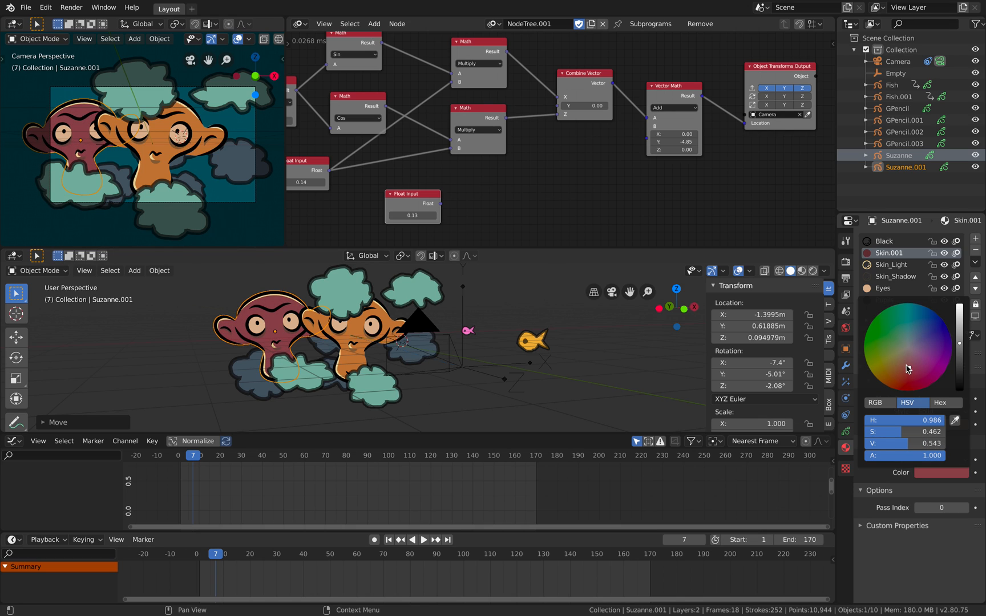
left_click(424, 540)
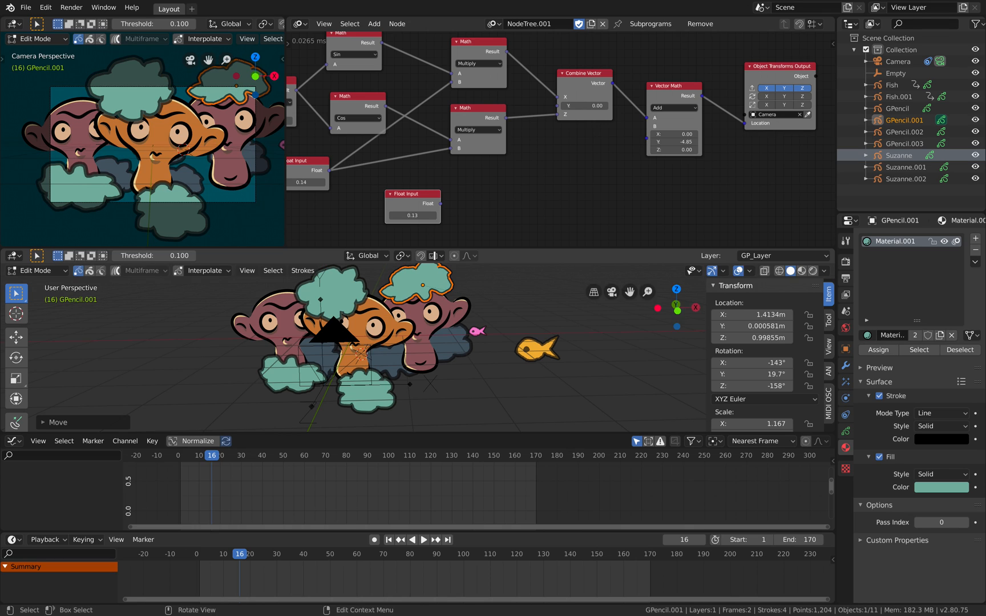
Step: Leave cloud Edit Mode, preview playback, and select Fish.001 to show its keyframes
key("Tab")
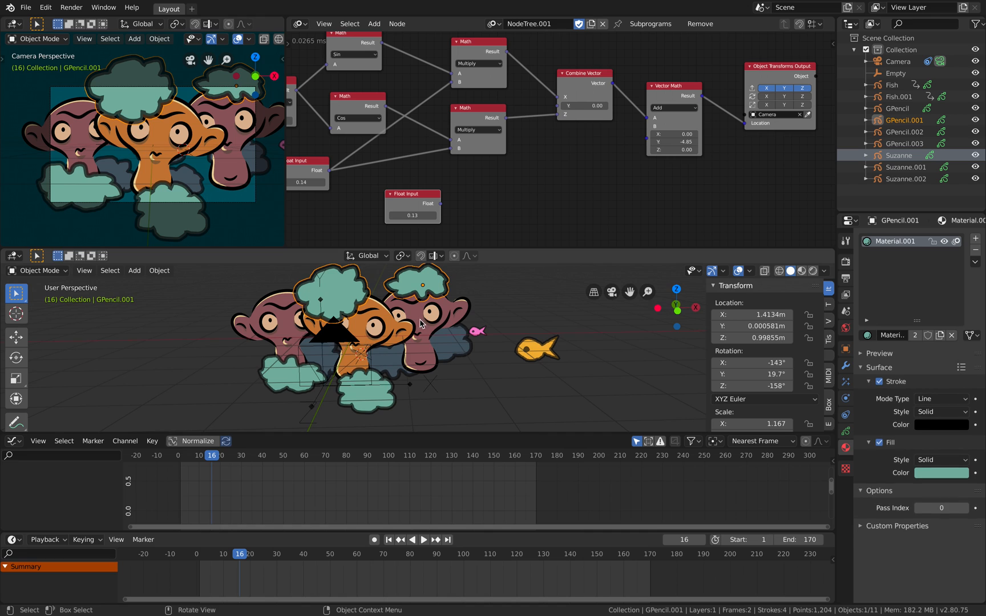
left_click(423, 539)
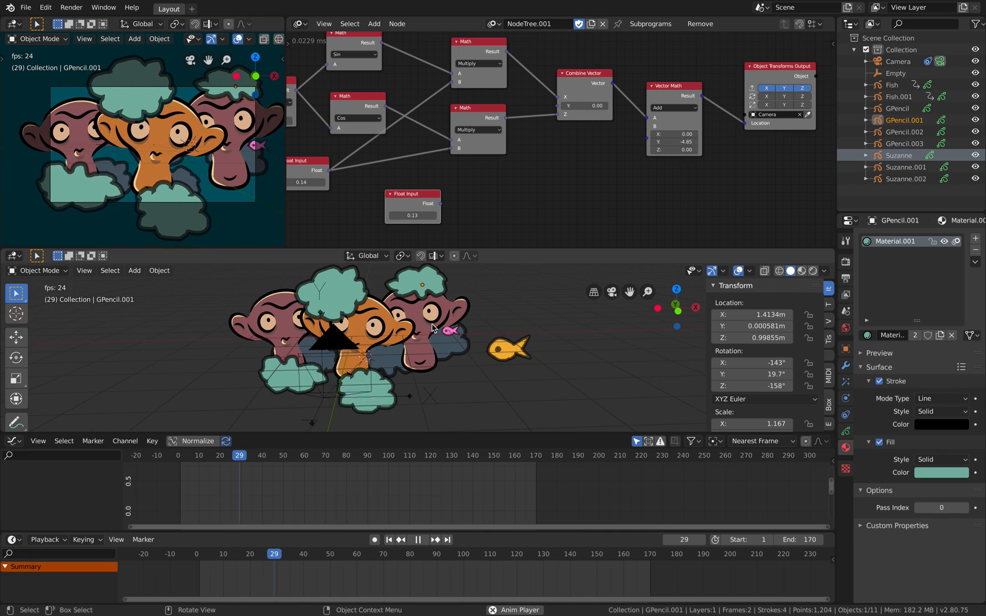
left_click(423, 540)
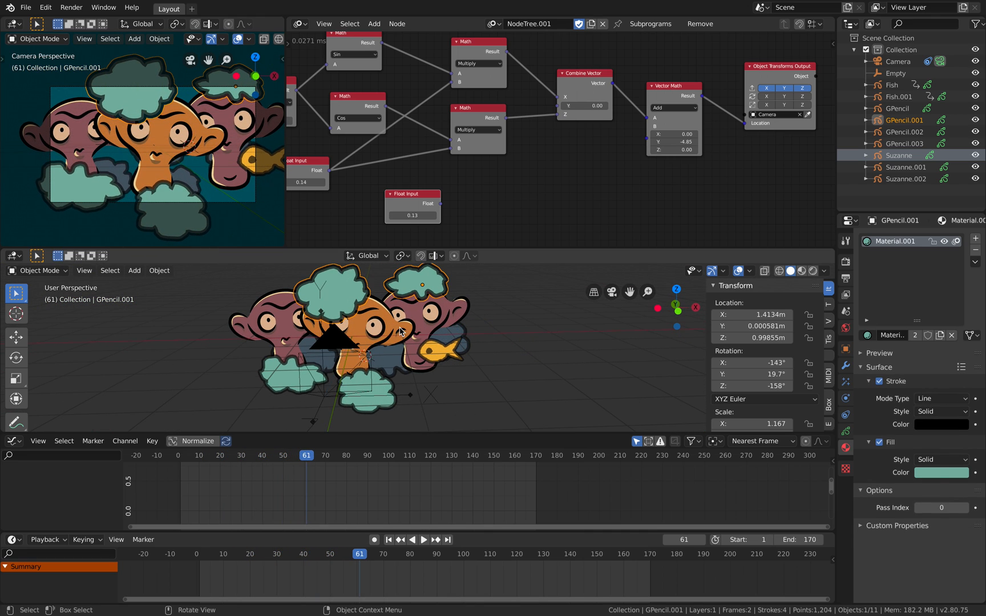
left_click(905, 166)
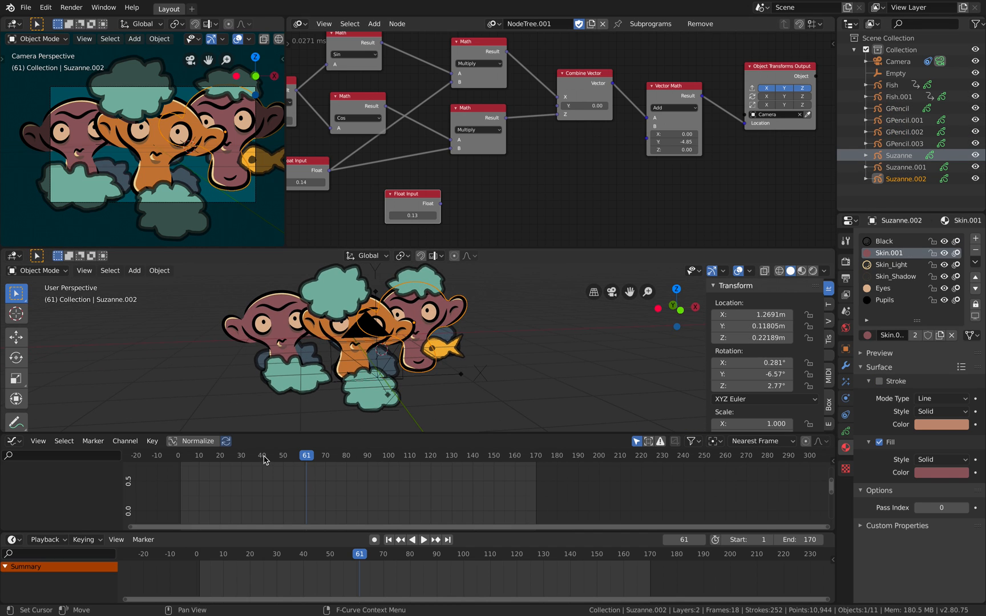
left_click(423, 540)
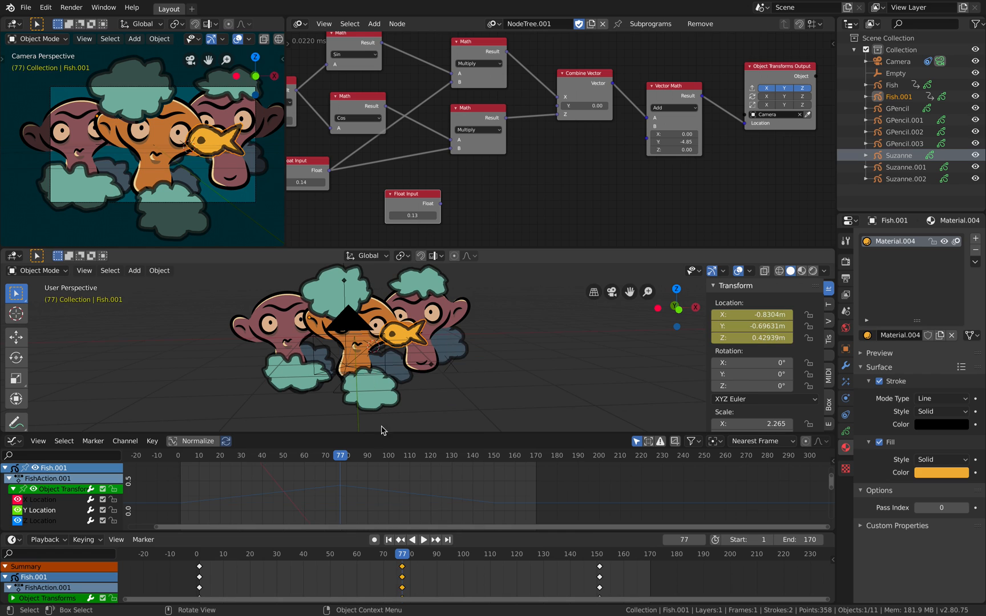
Step: Move Fish.001's middle location keyframes earlier, to about frames 57 and 98
left_click(422, 540)
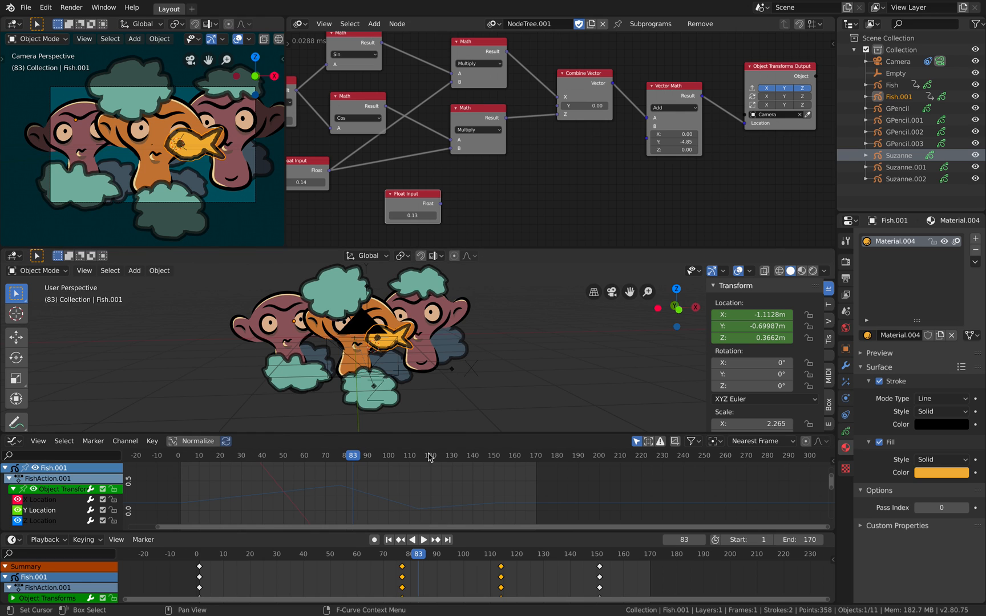
left_click(388, 540)
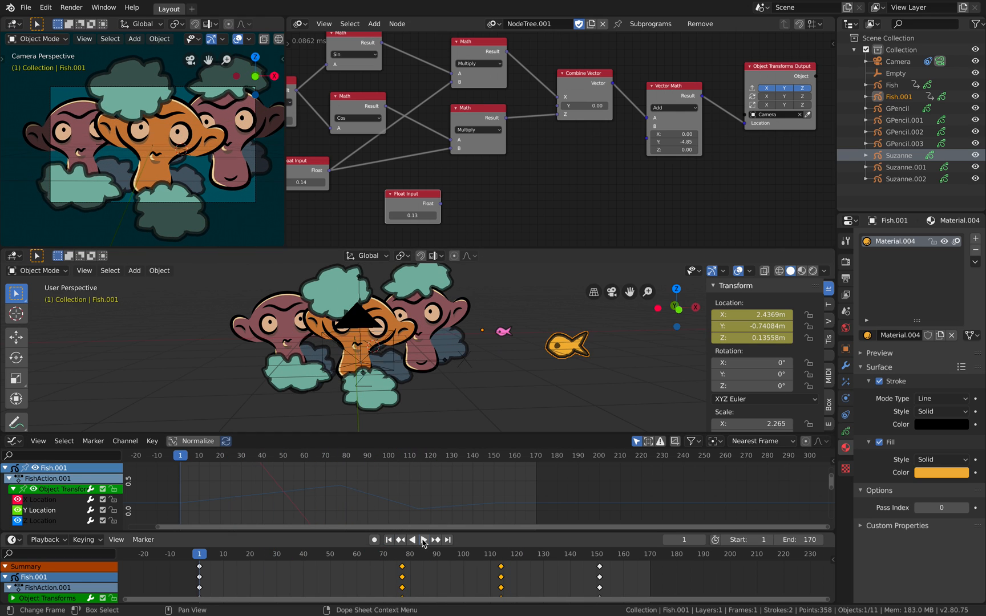
left_click(423, 539)
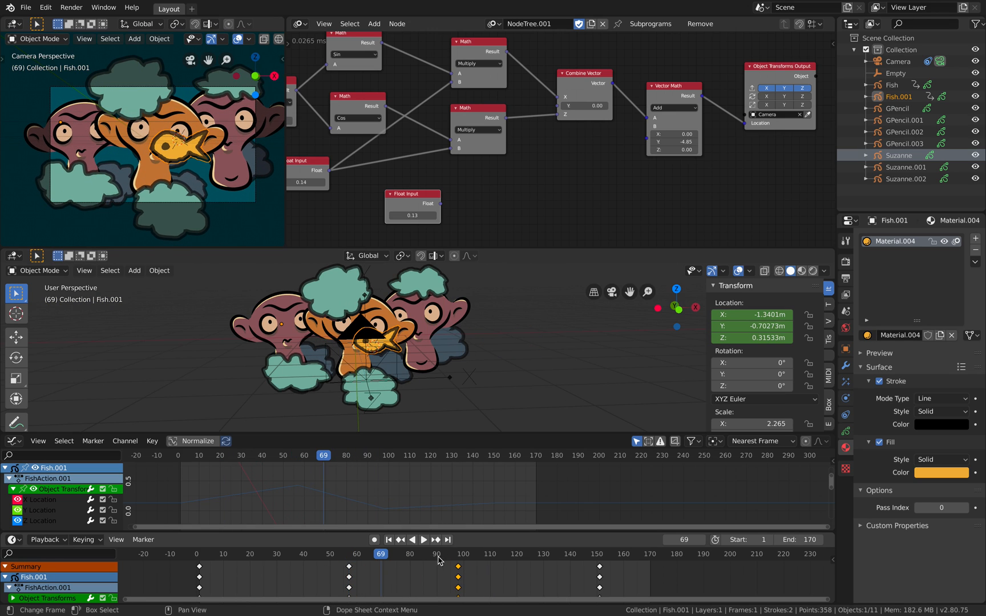
left_click(547, 554)
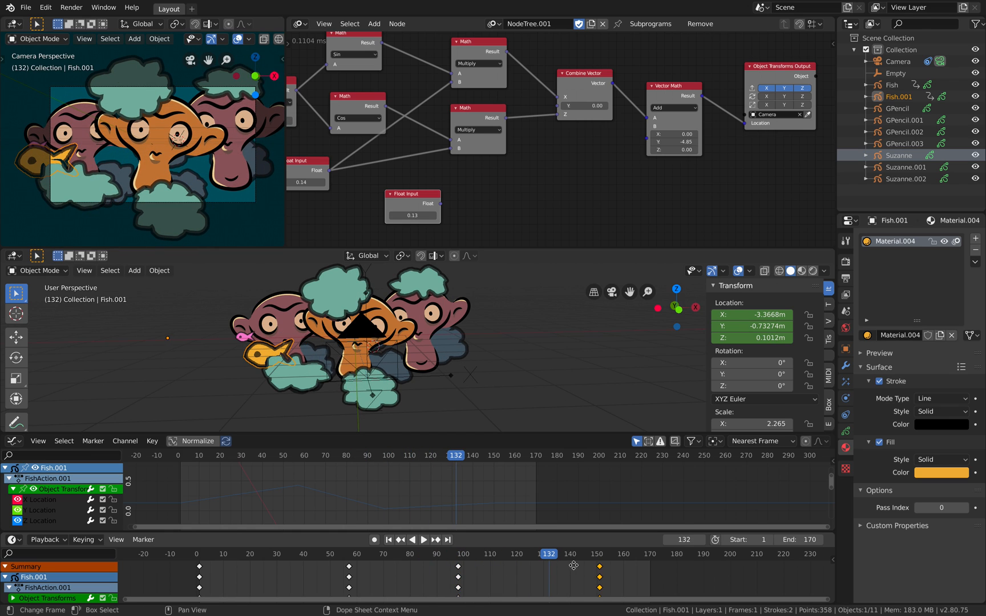
left_click(423, 539)
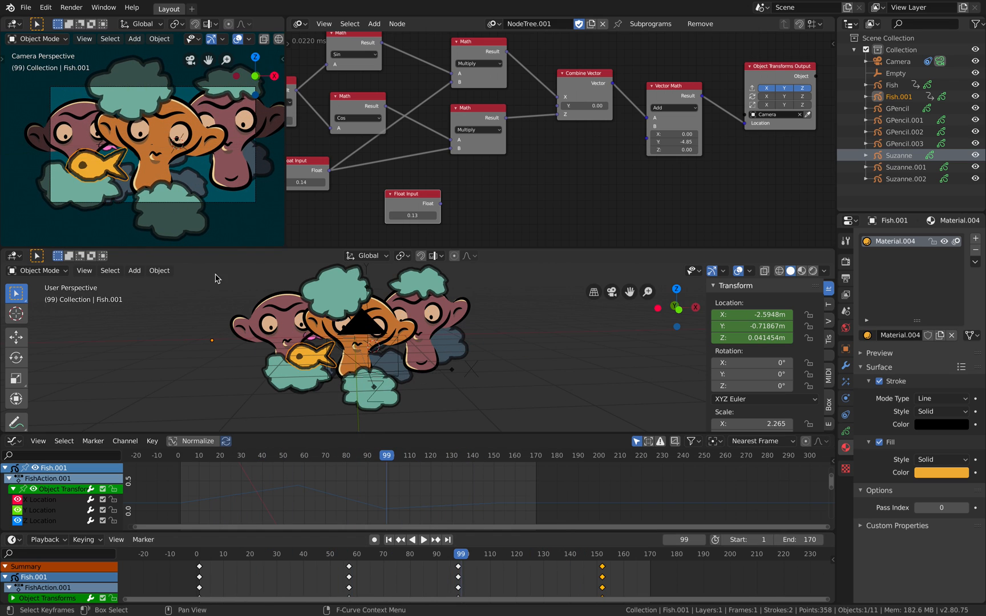
left_click(897, 109)
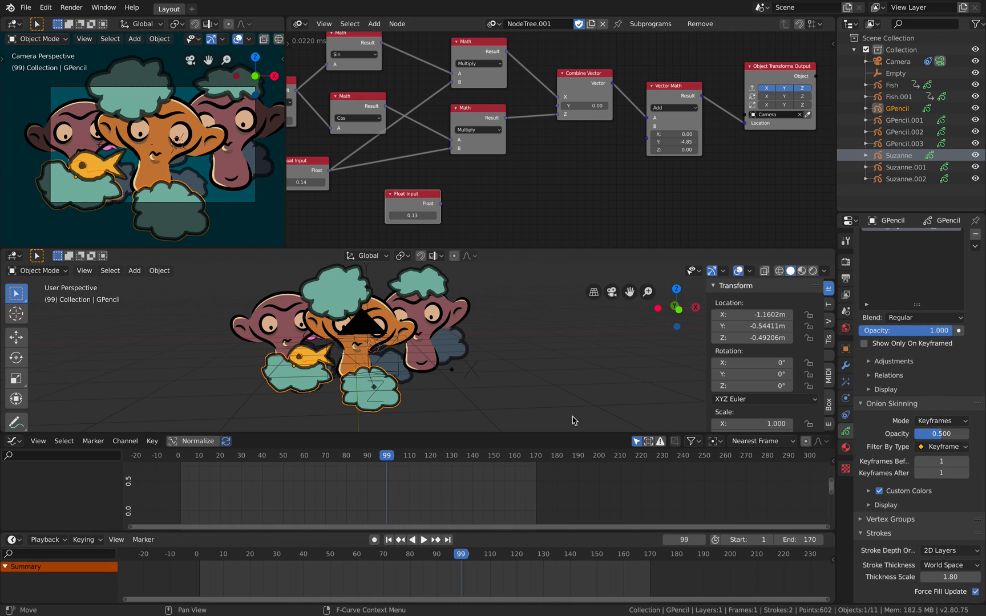
Step: Select the orange Suzanne, cancel the Add menu, and show its Pupils material slot
left_click(203, 144)
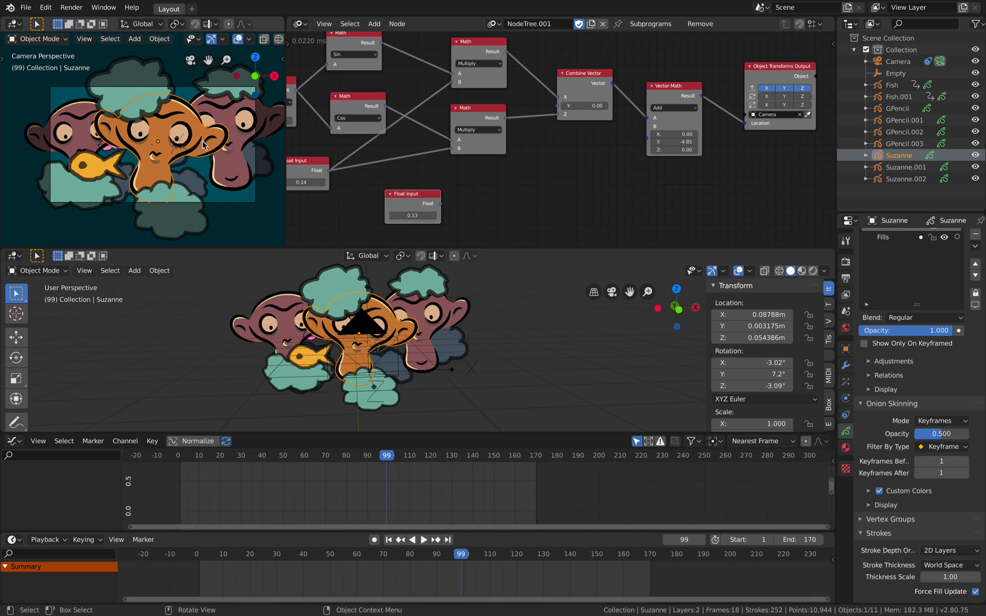
left_click(134, 270)
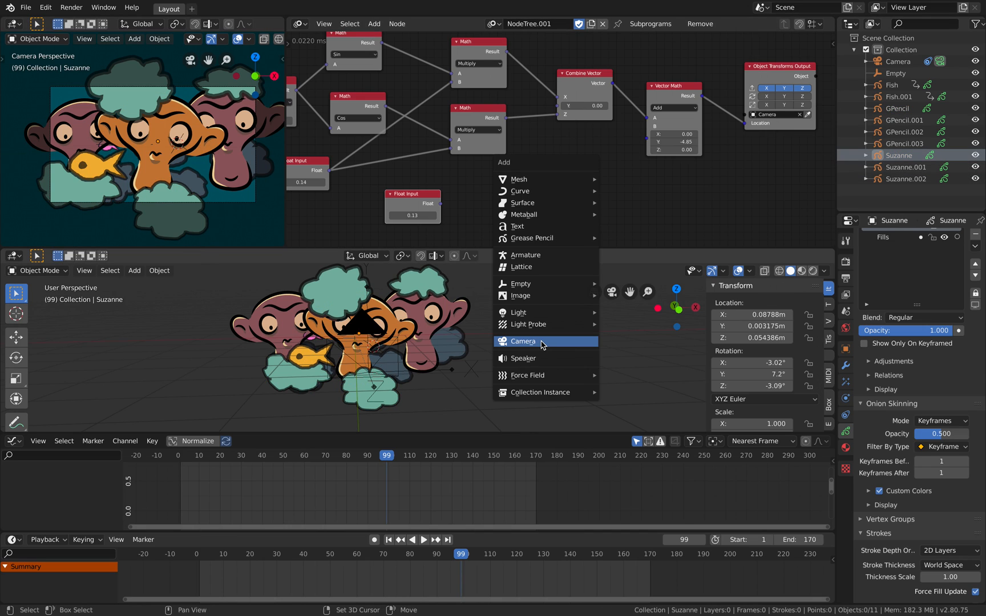
mouse_move(543, 238)
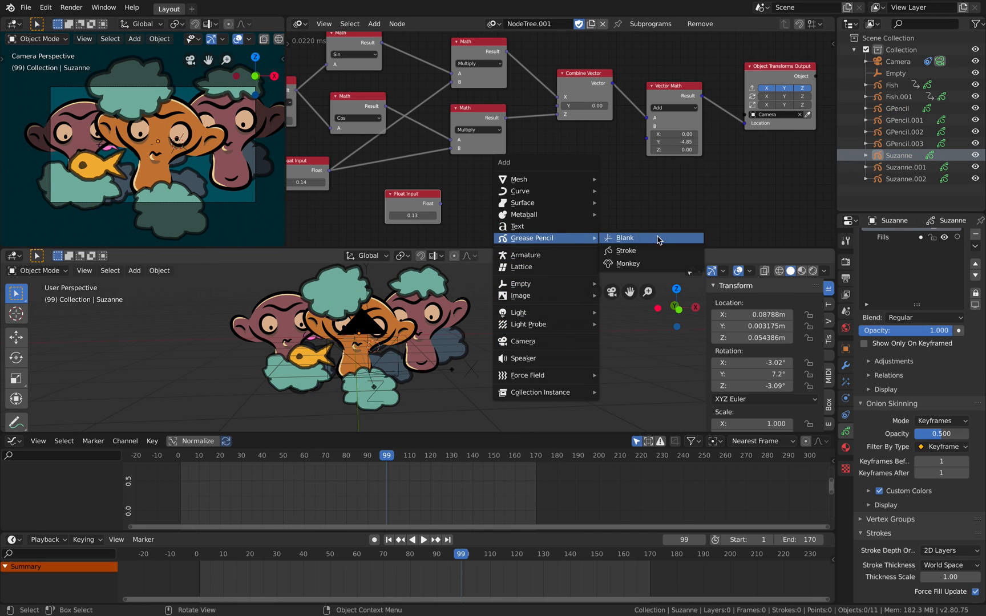
mouse_move(519, 327)
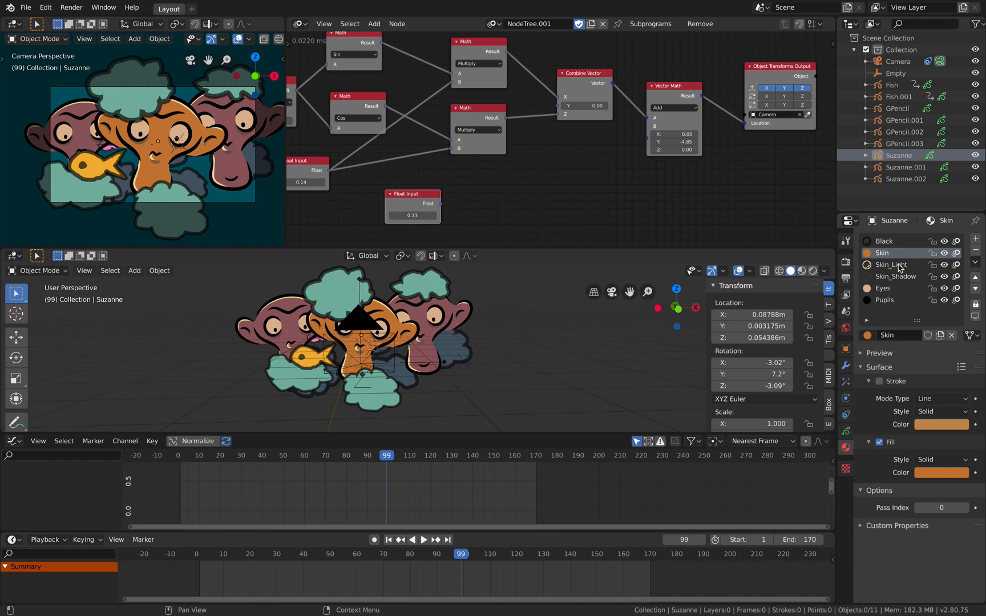
left_click(886, 300)
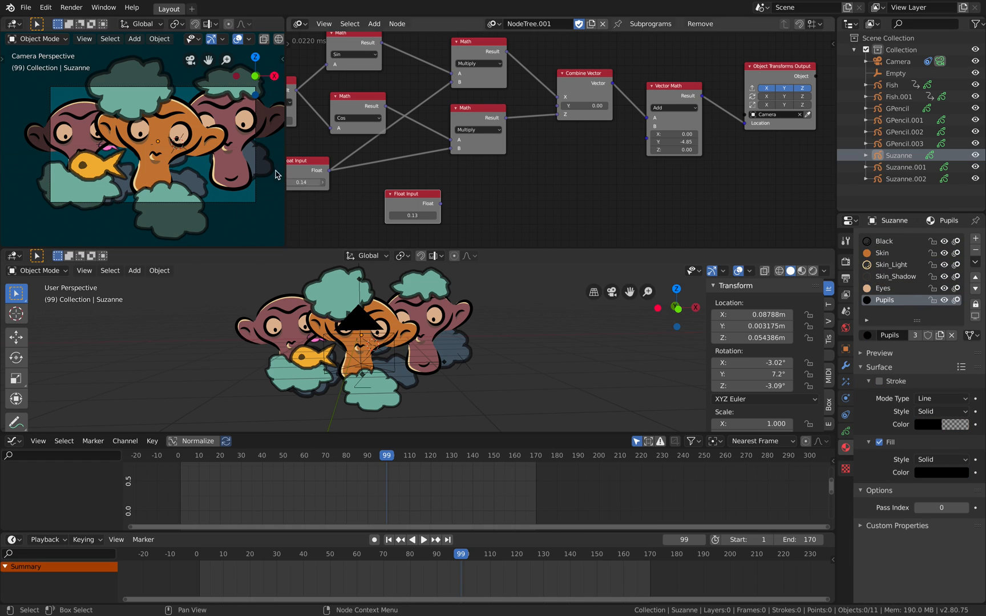
mouse_move(257, 371)
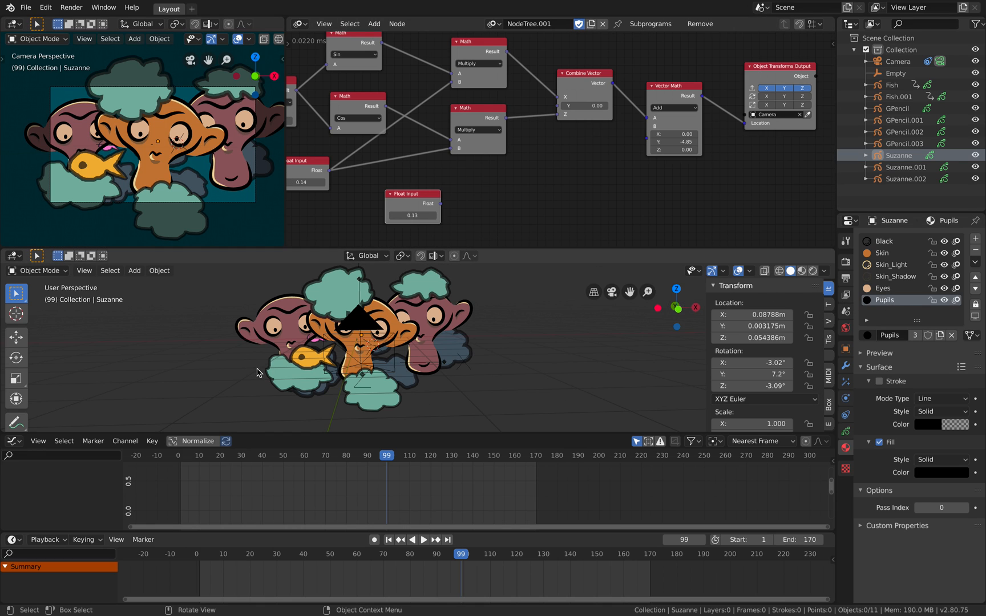
left_click(424, 539)
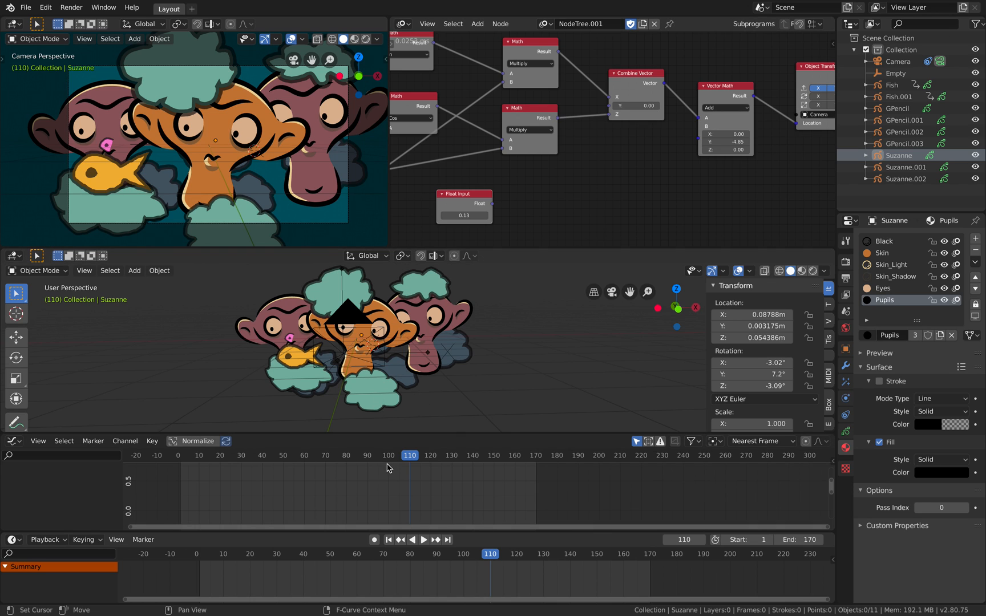
left_click(423, 539)
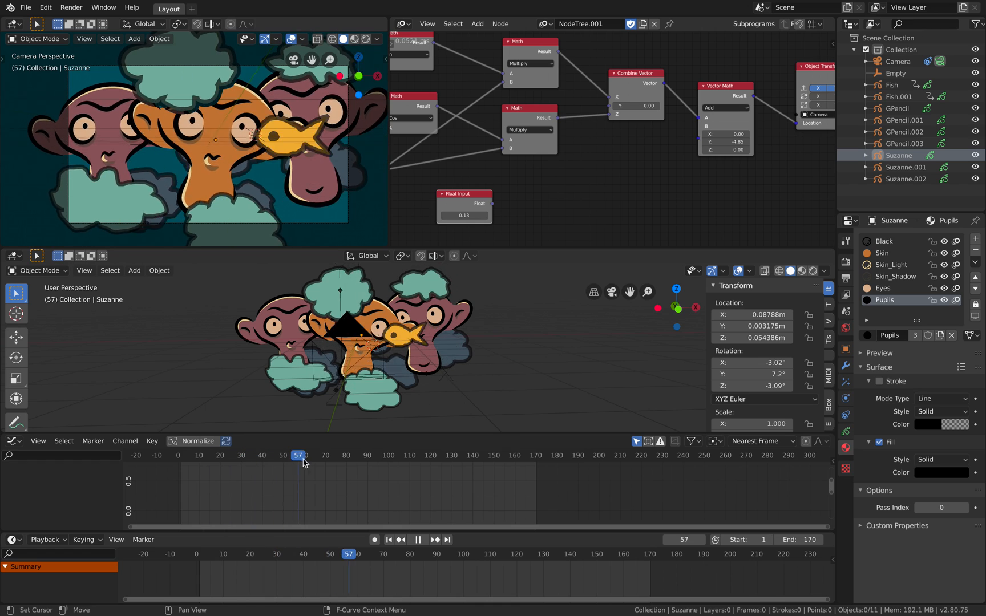
left_click(392, 455)
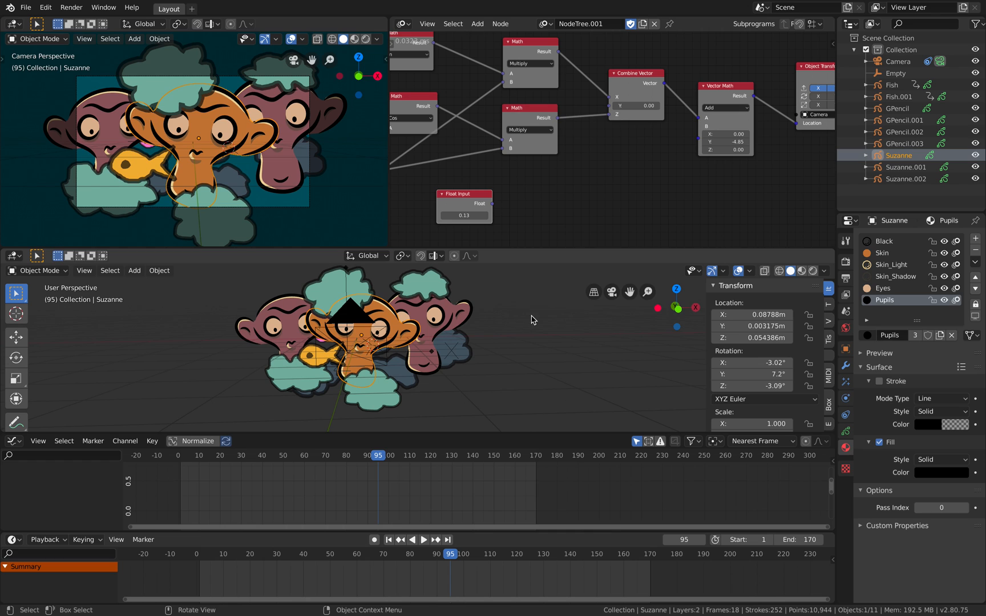
left_click(423, 539)
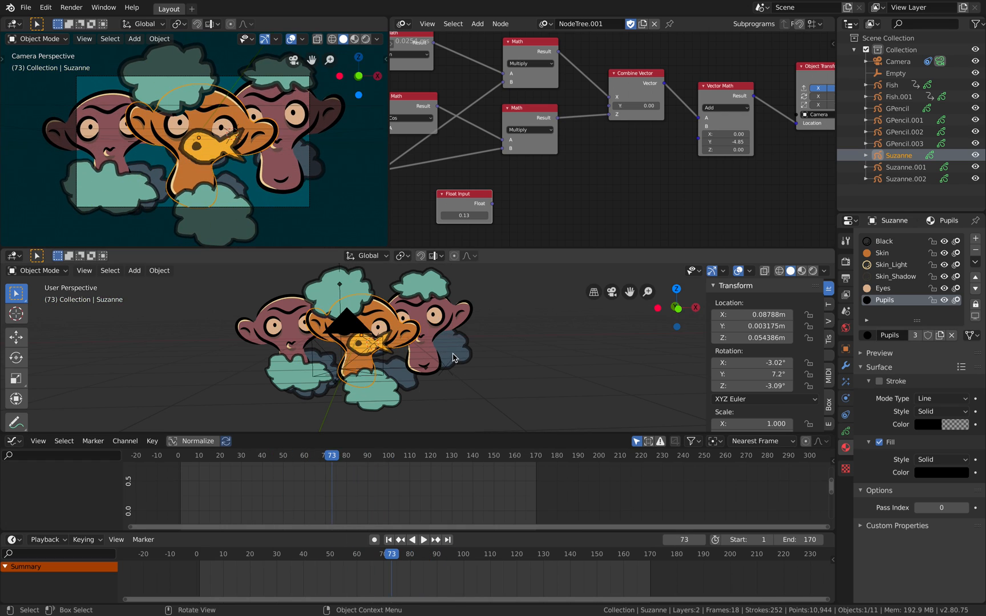
Step: Add a plane before the camera and extrude its edges outward into a hollow rectangular frame
left_click(134, 270)
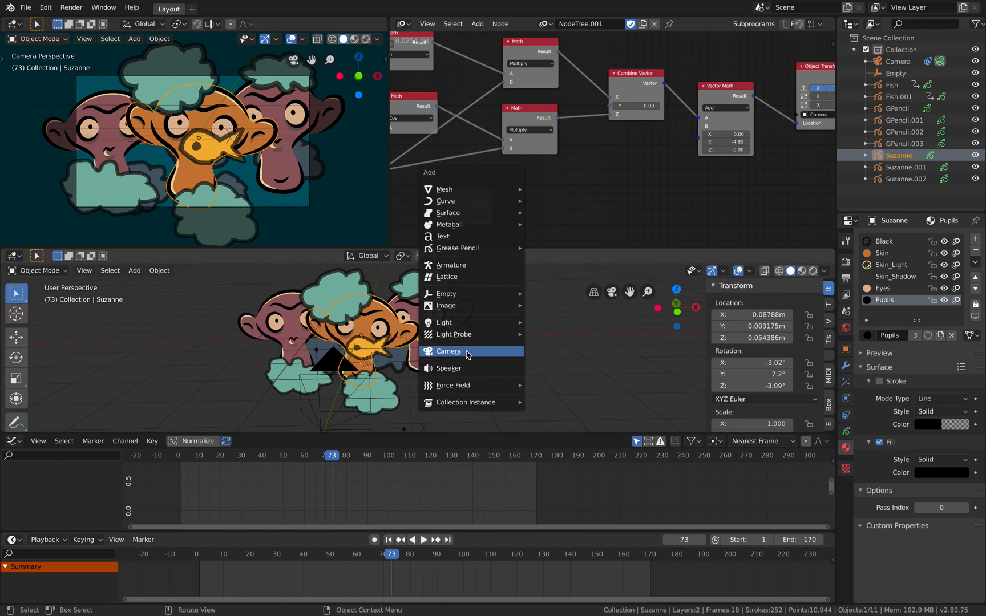
mouse_move(444, 188)
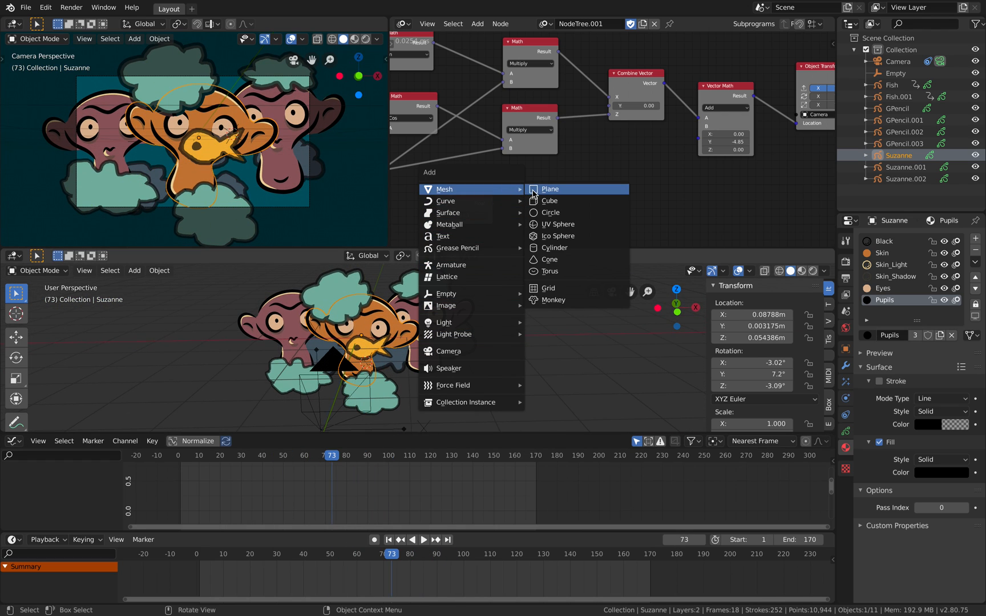
left_click(548, 188)
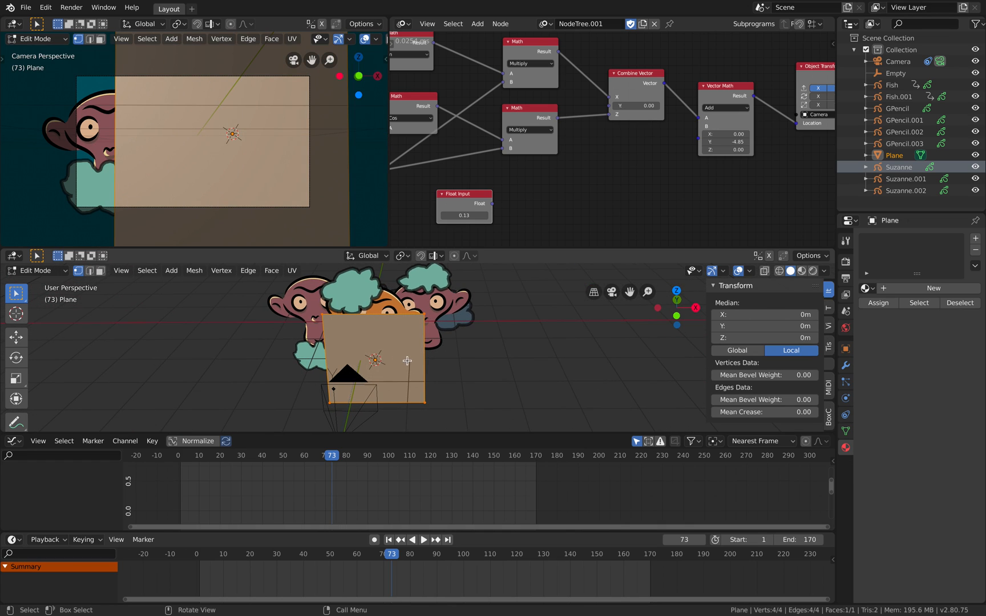
mouse_move(85, 389)
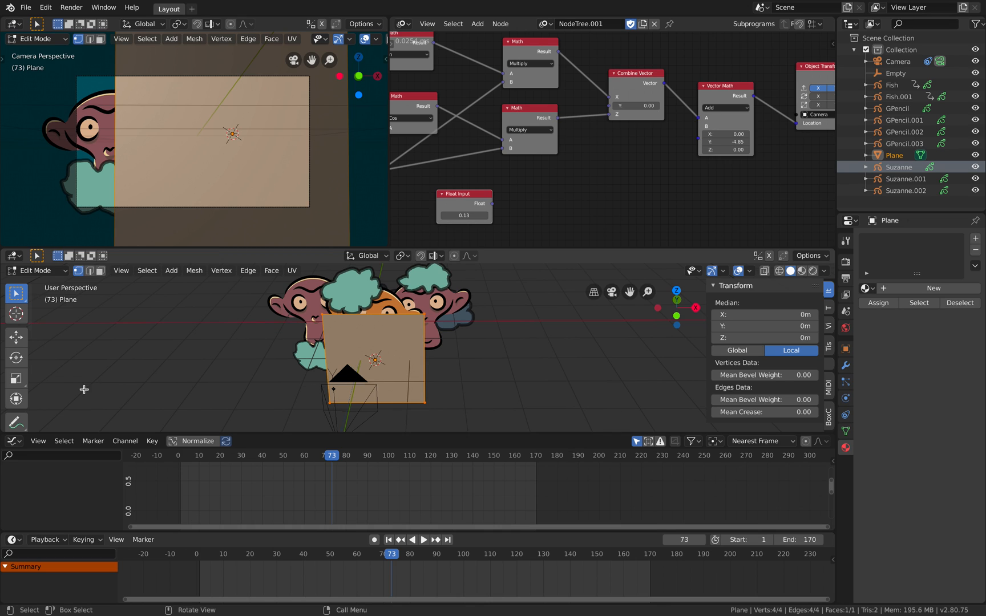
left_click_drag(377, 359, 402, 368)
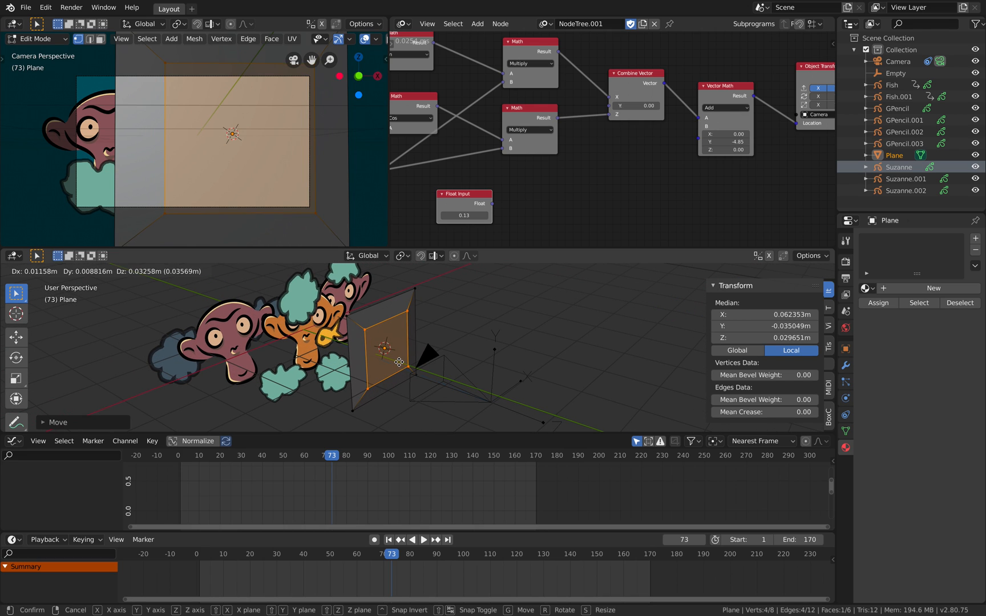
left_click(389, 350)
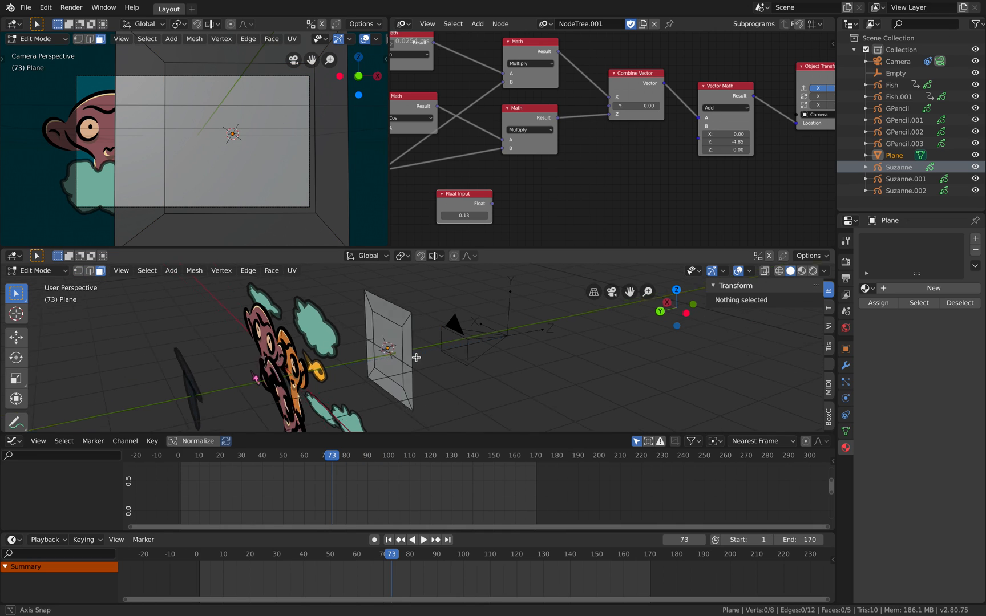
left_click_drag(415, 359, 406, 337)
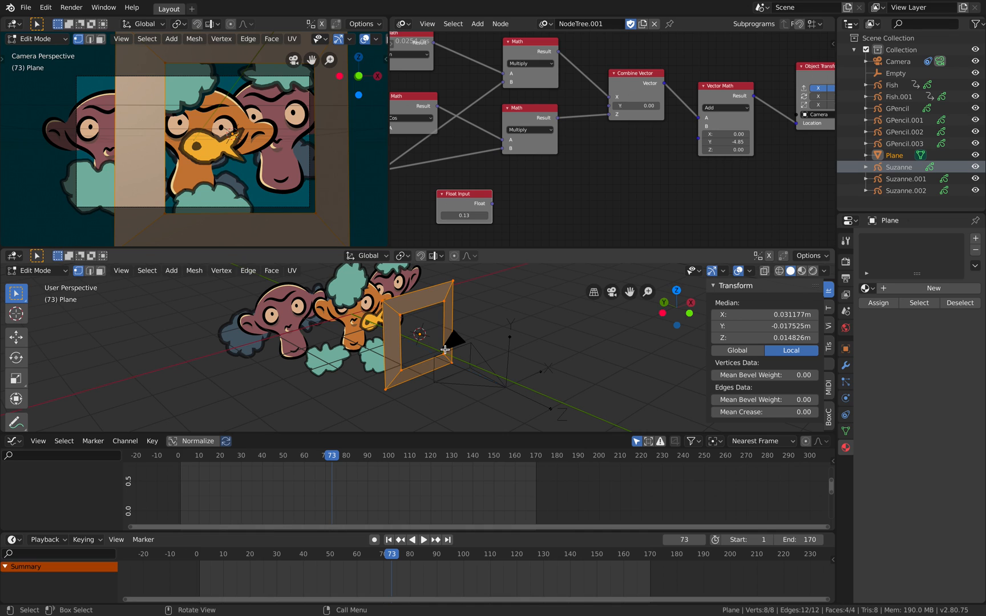
key("s")
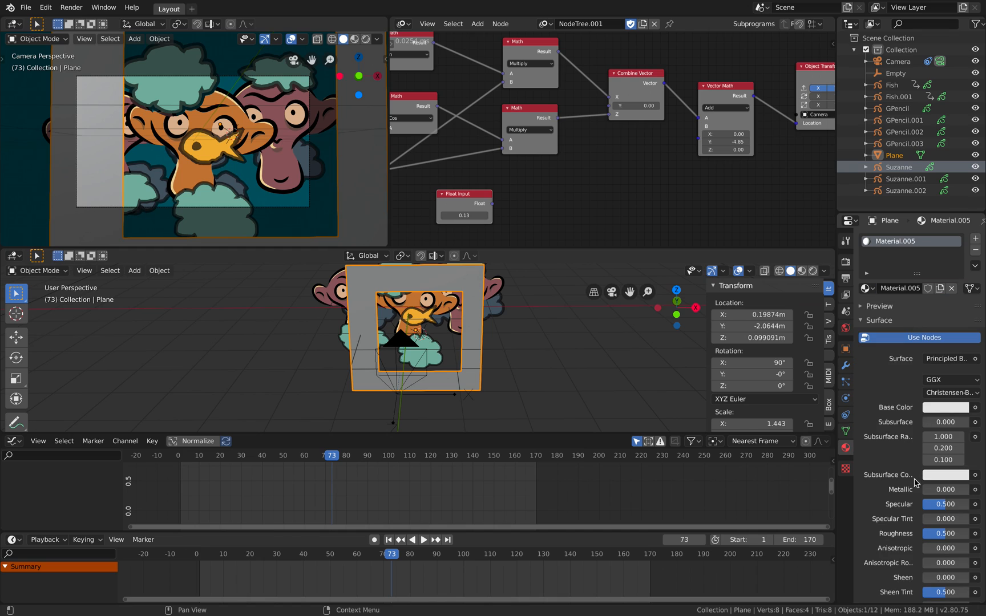
mouse_move(947, 413)
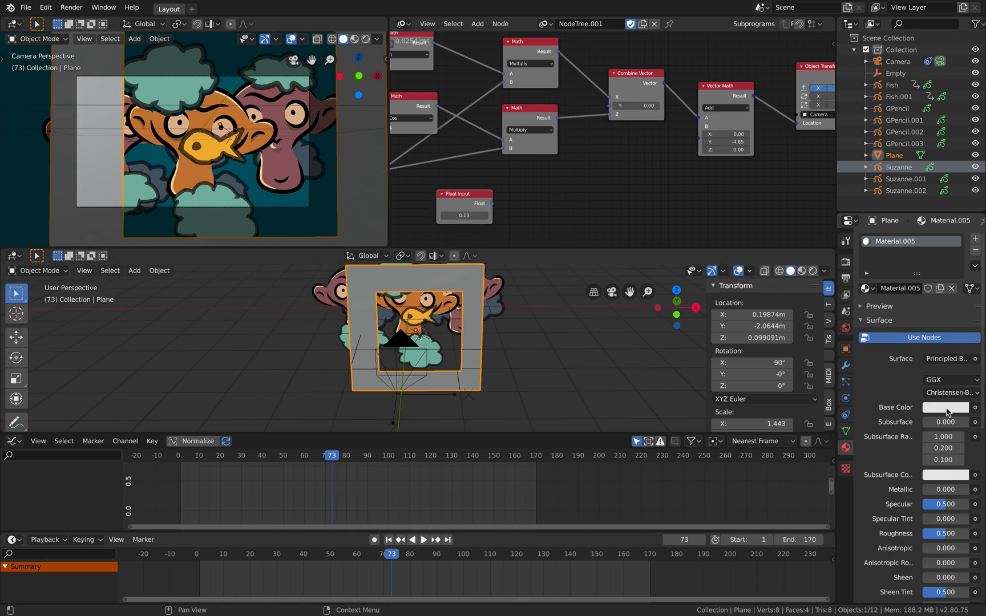
Step: Give the frame a dark maroon base colour and preview material colours in the camera view
left_click(944, 406)
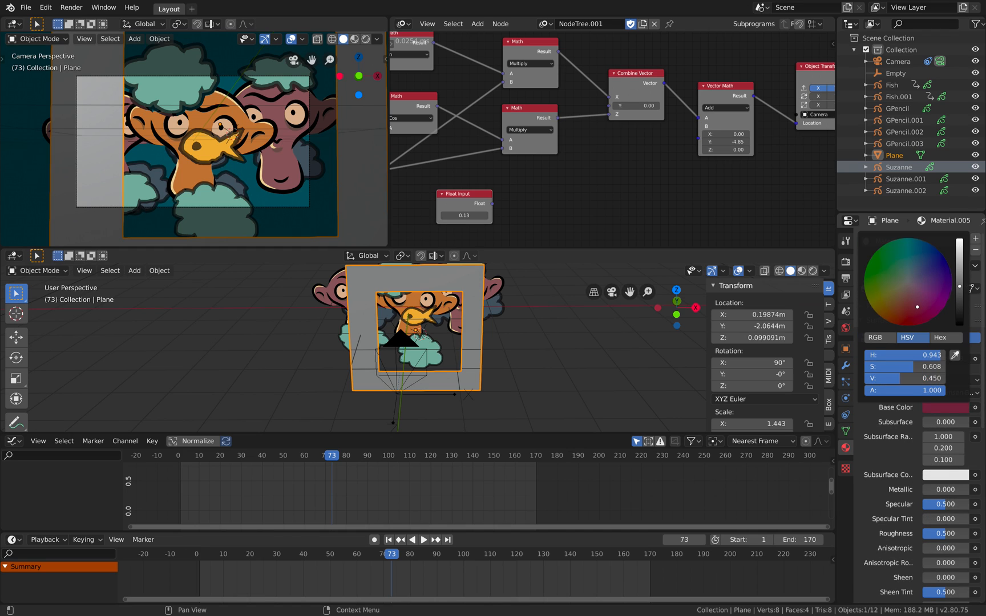
left_click(811, 271)
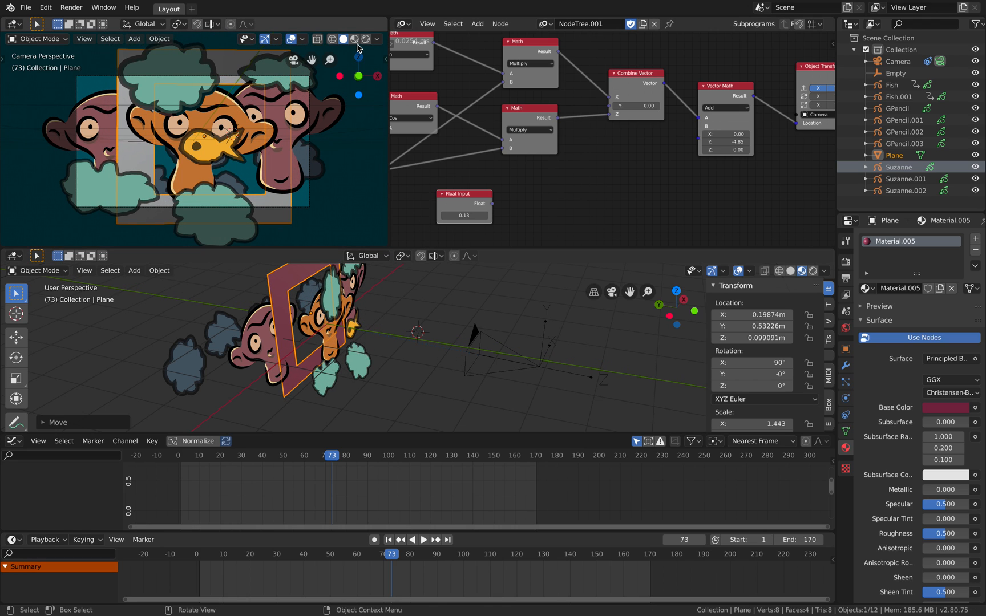
left_click(422, 540)
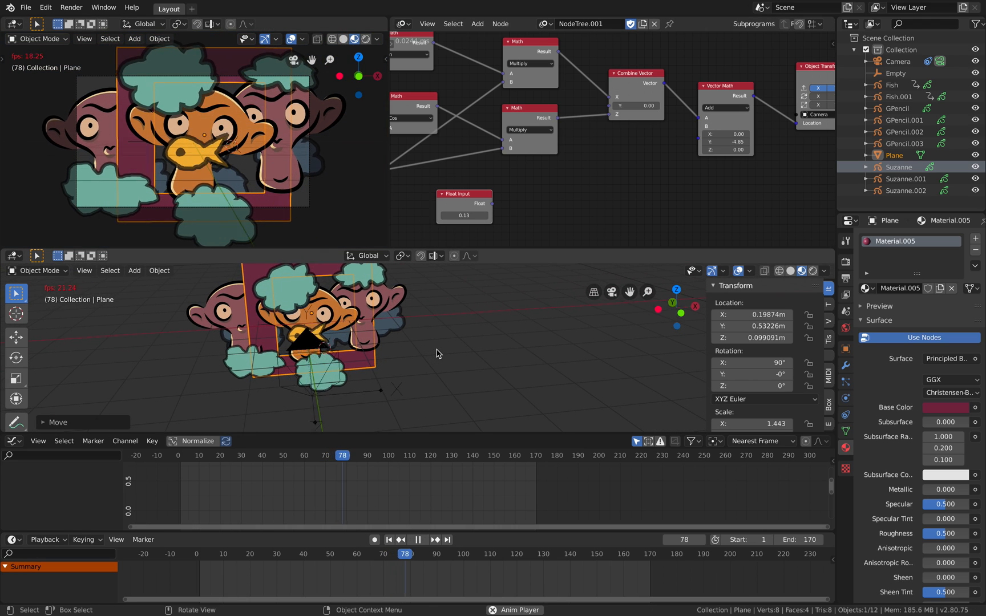
left_click(433, 540)
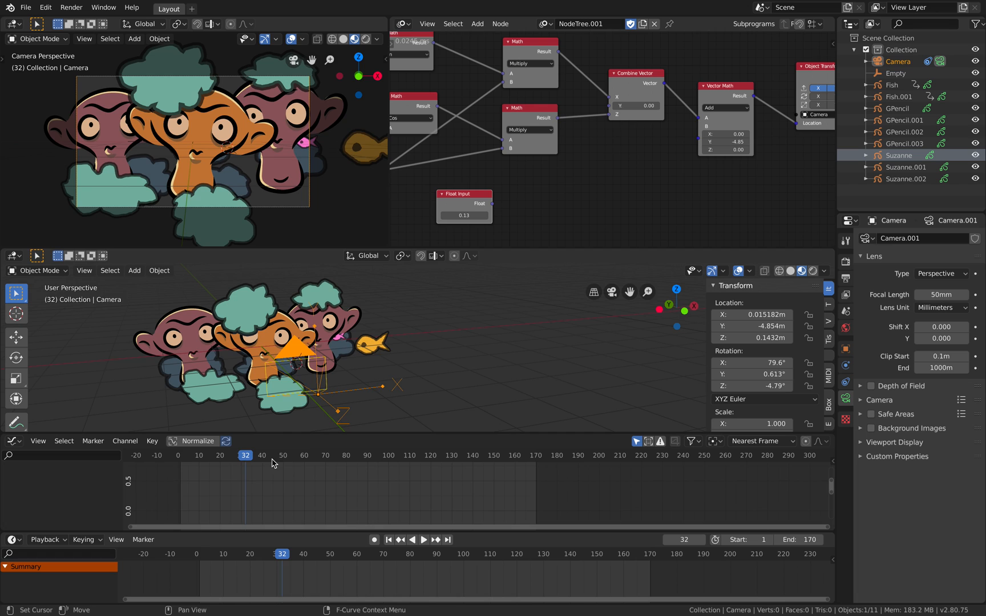
left_click(424, 539)
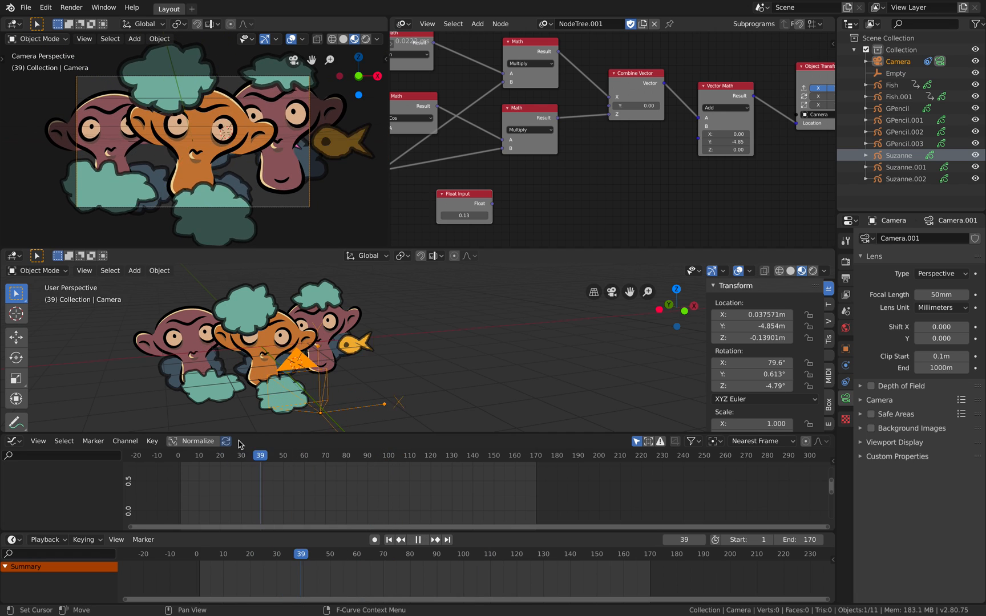
left_click(423, 539)
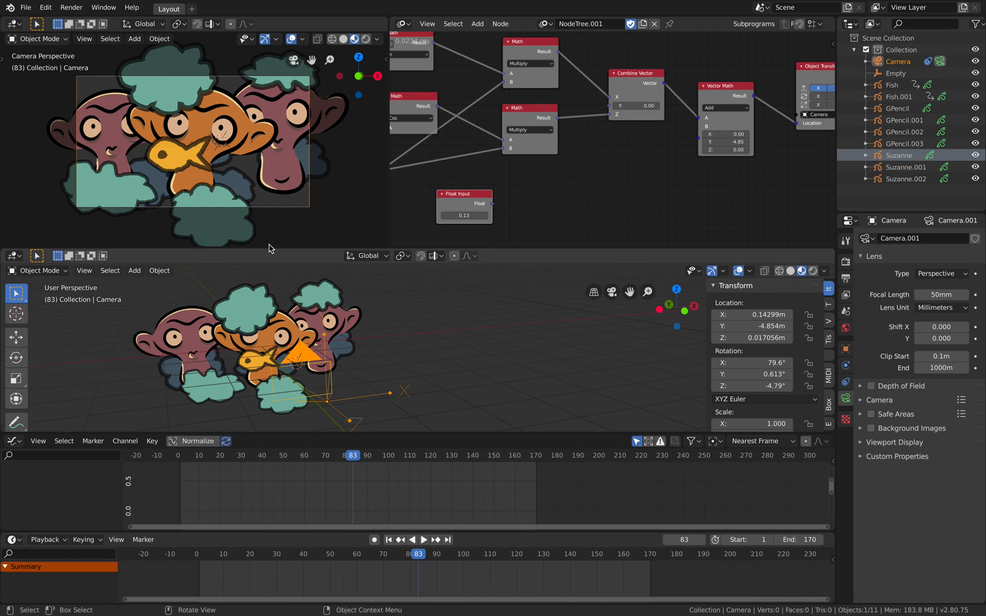
mouse_move(355, 227)
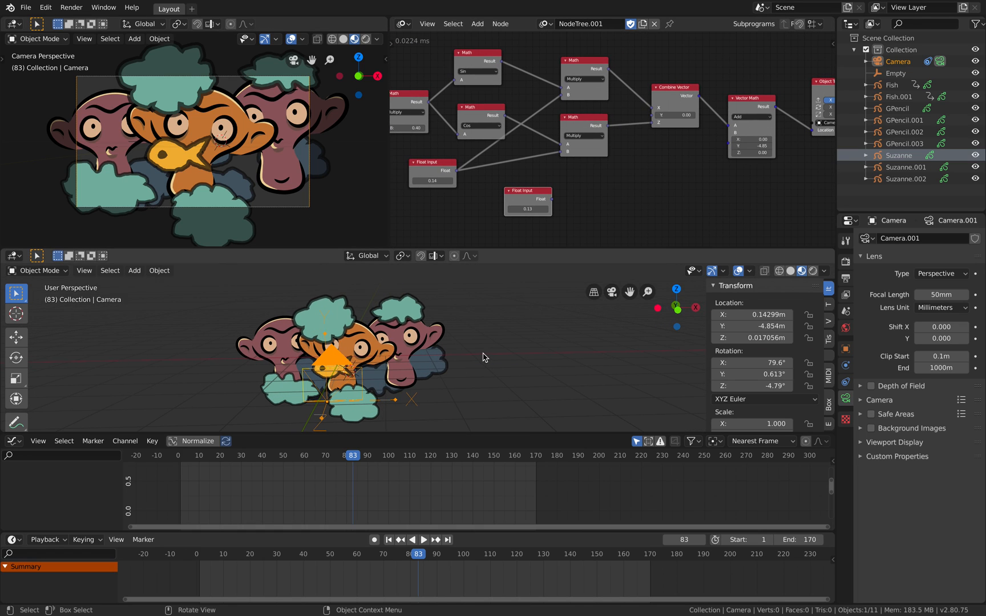
mouse_move(25, 7)
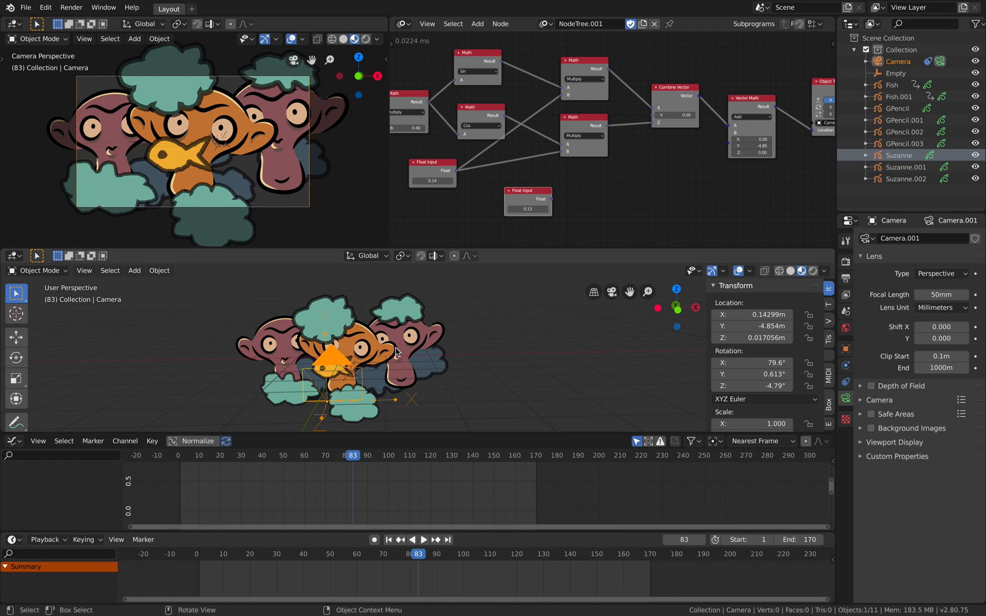
left_click(26, 7)
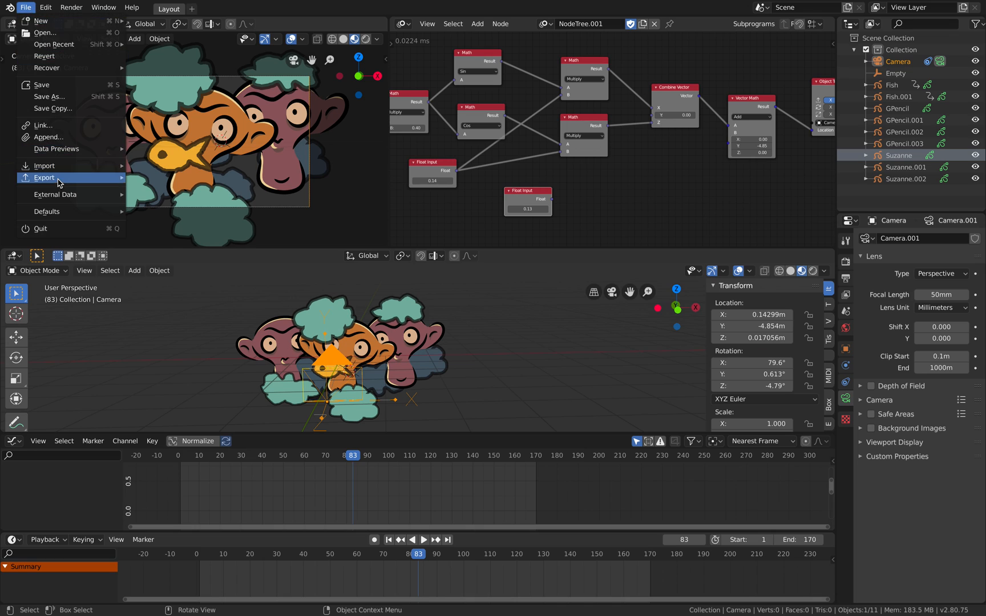
mouse_move(56, 85)
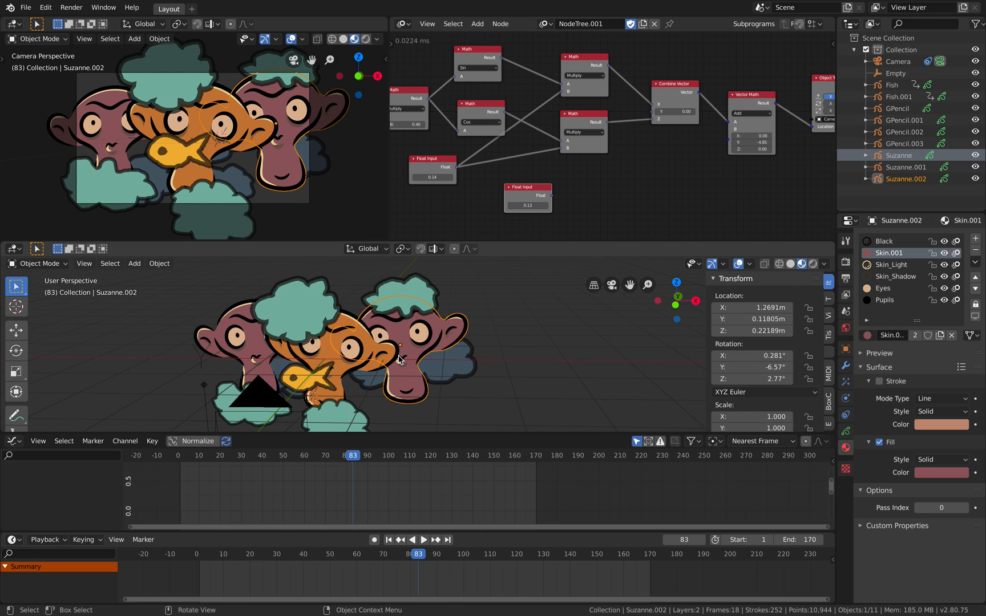
mouse_move(406, 358)
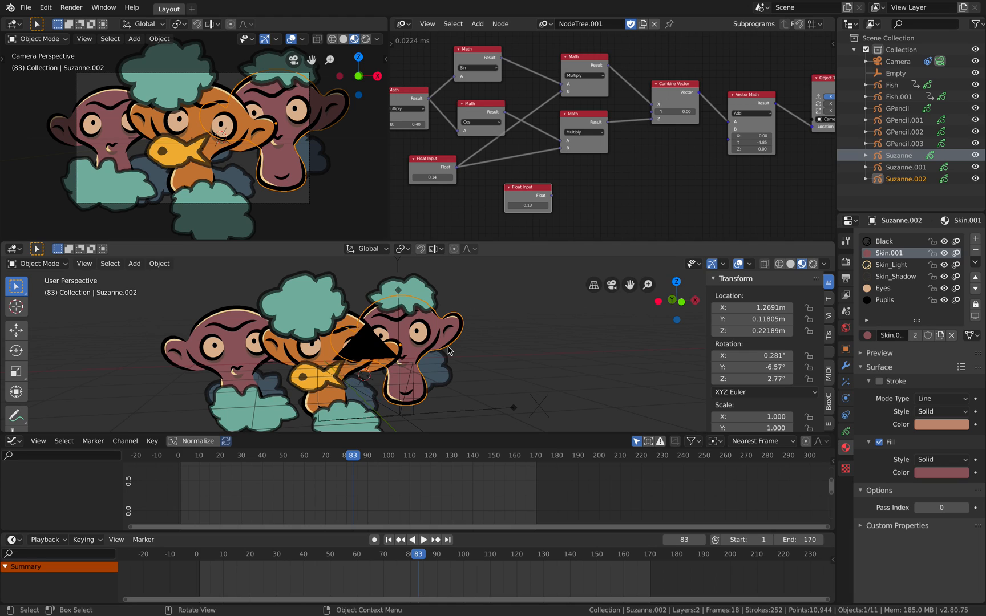
mouse_move(339, 346)
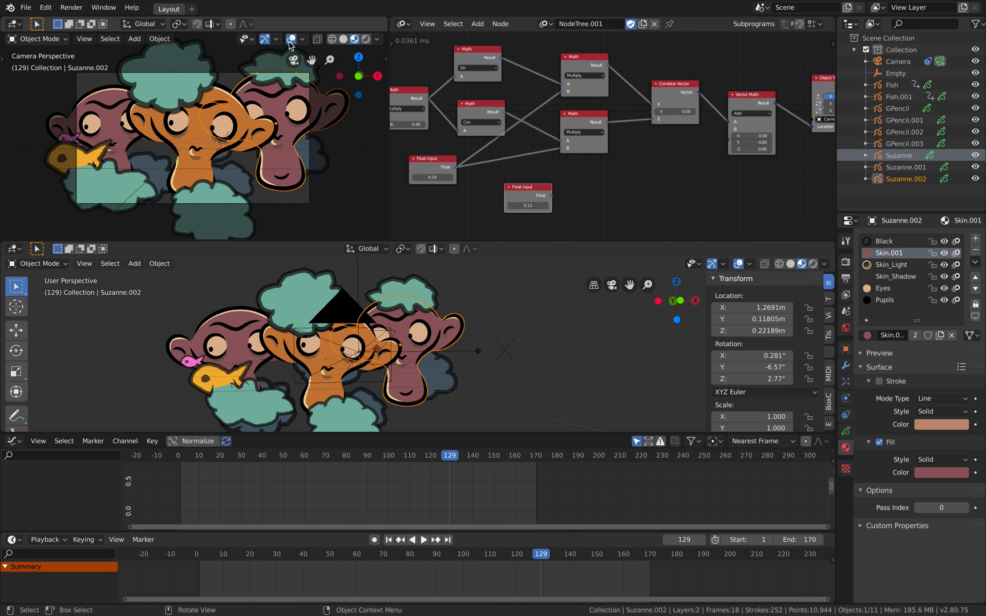
Step: Switch the viewport shading options to watch the layers shift during playback
left_click(423, 540)
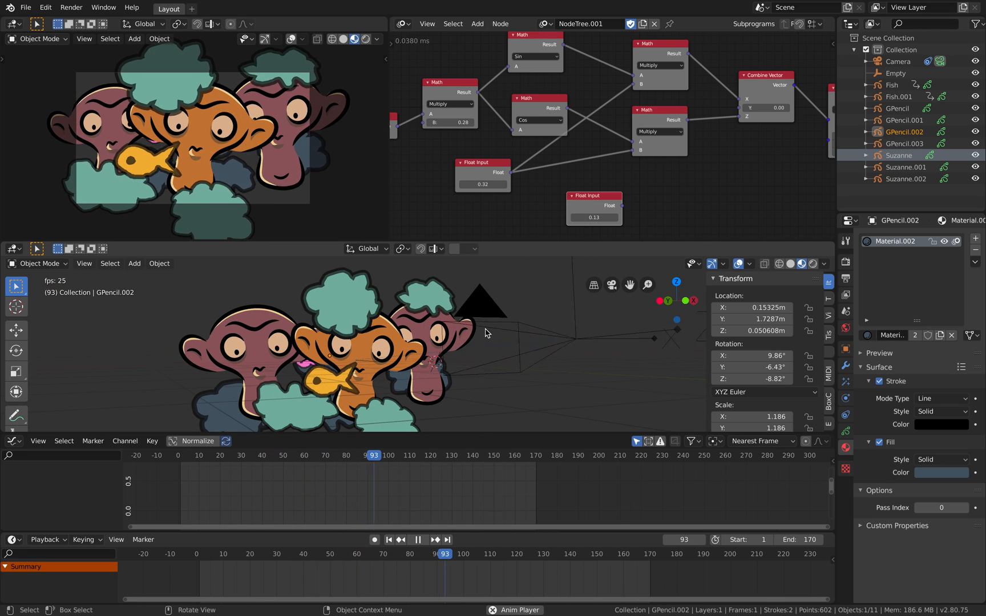
left_click(433, 538)
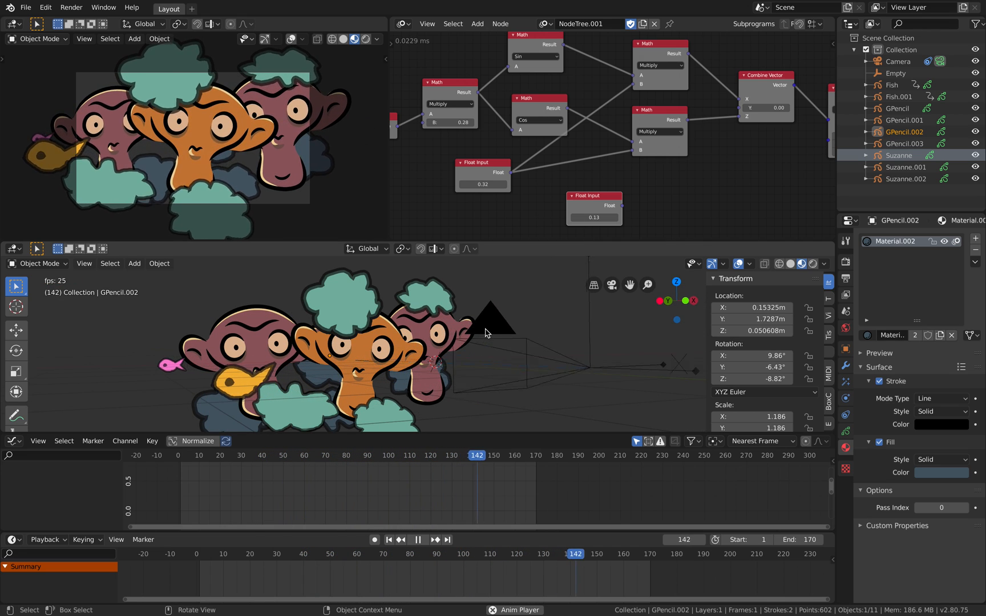